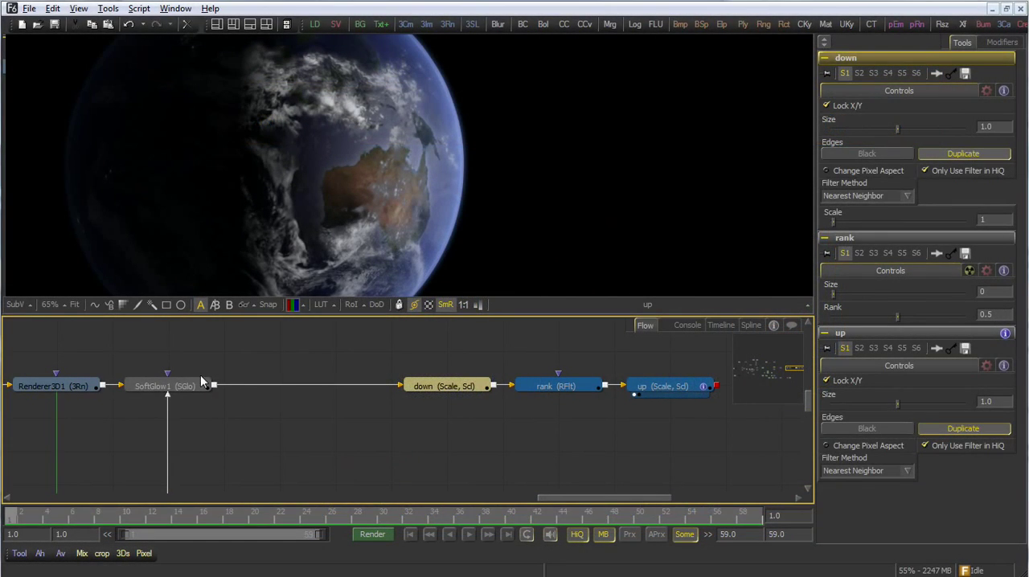
Show the down, rank and up tools' settings and start adding a user control to down.
left_click(166, 386)
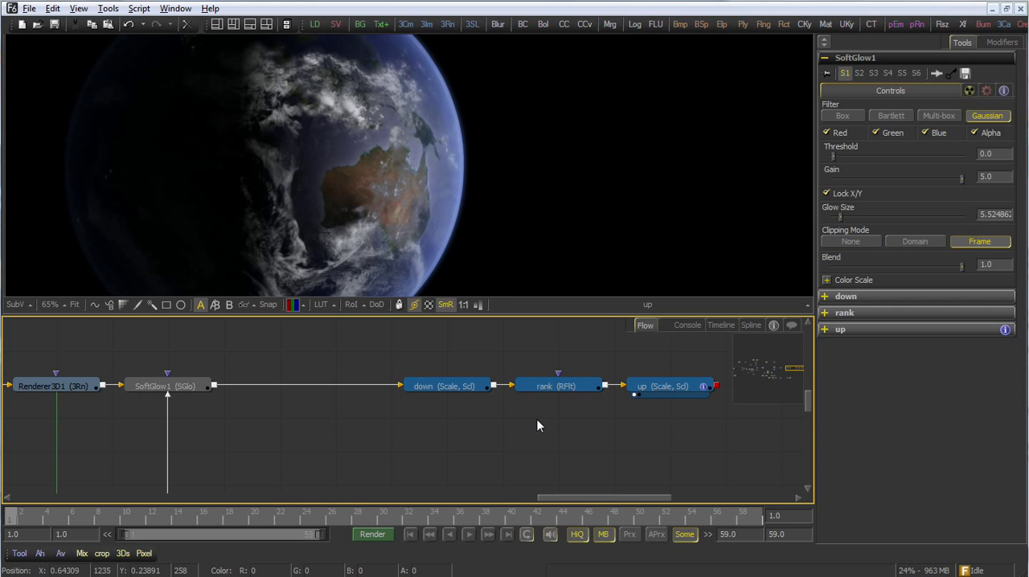
left_click(447, 386)
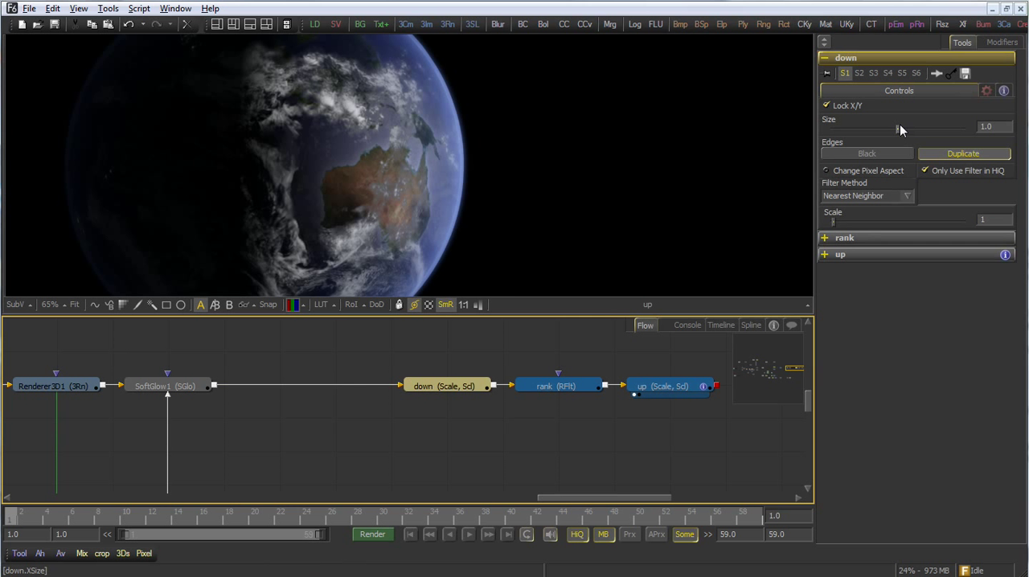
left_click(844, 238)
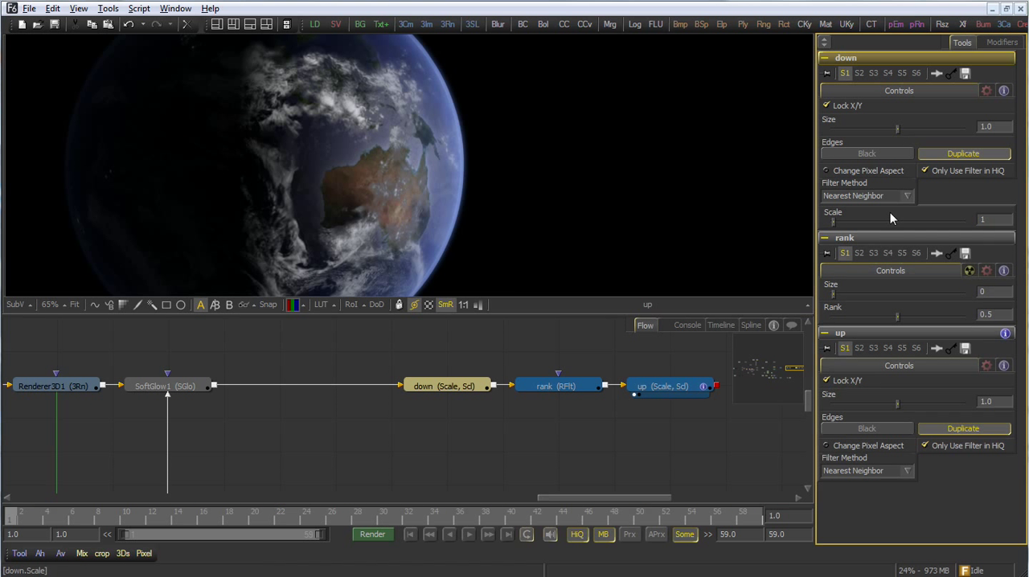
left_click(865, 196)
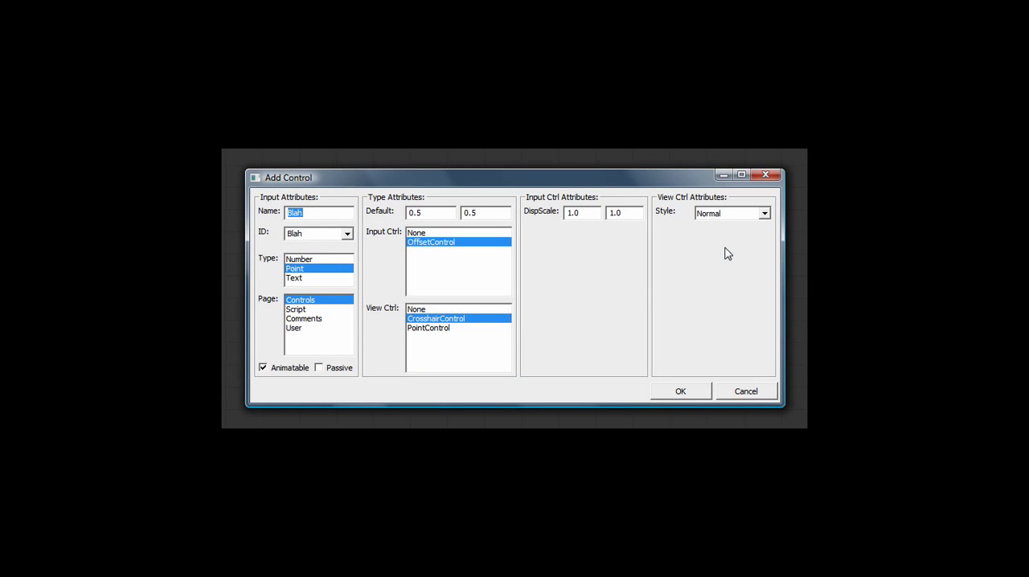
Add an integer Number control named Scale to the down tool.
type("Scale")
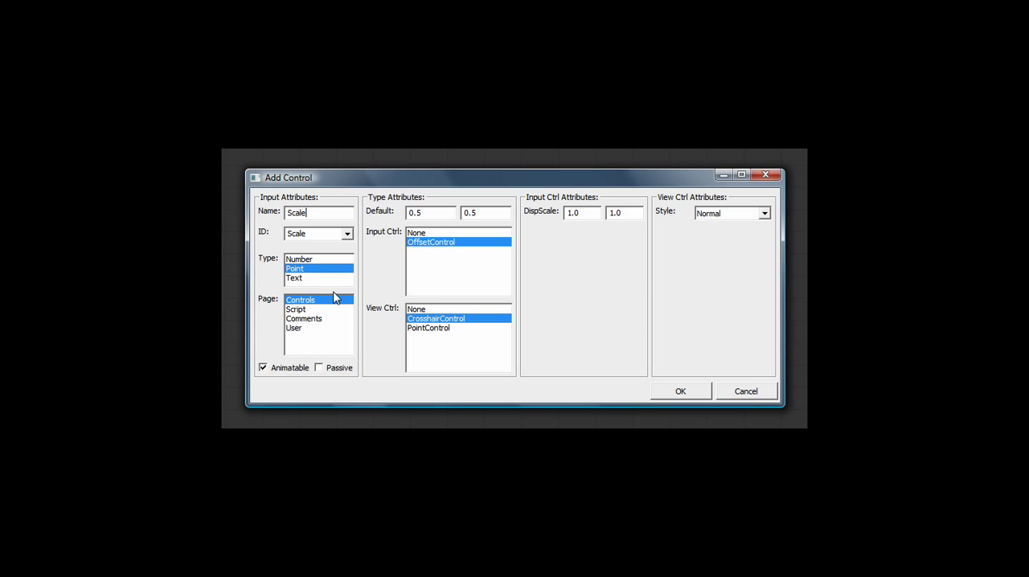
left_click(299, 257)
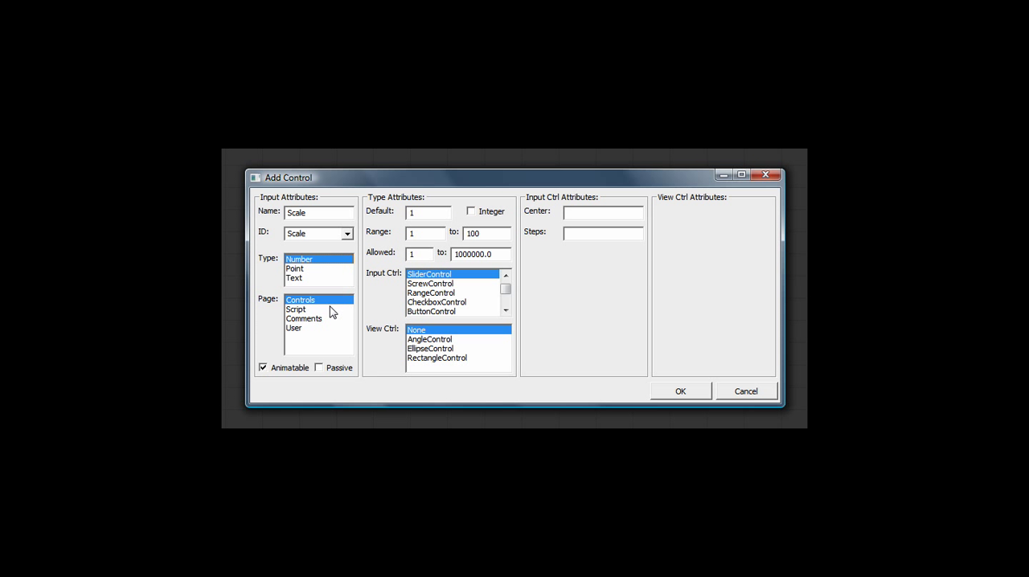
left_click(426, 212)
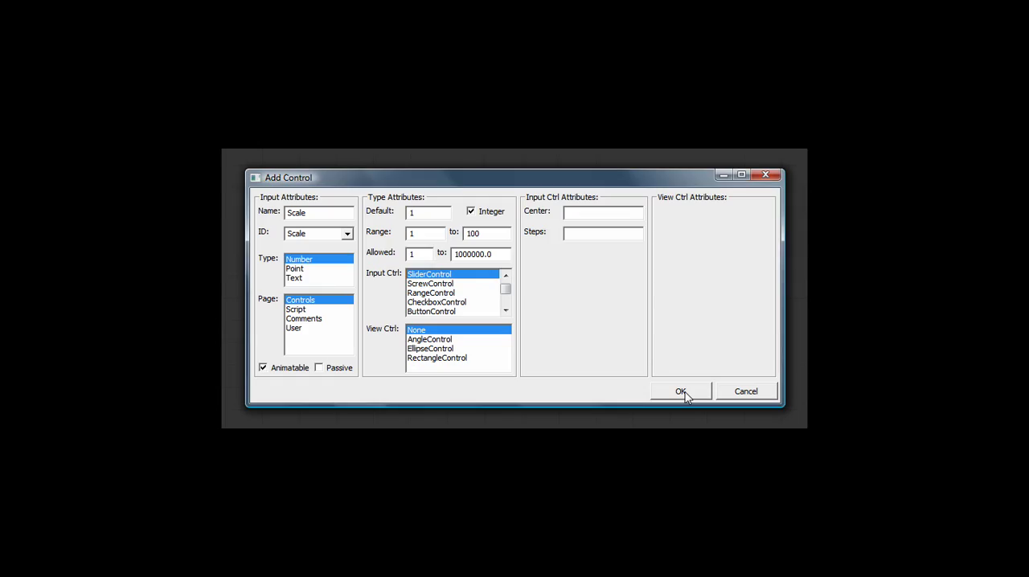
left_click(680, 392)
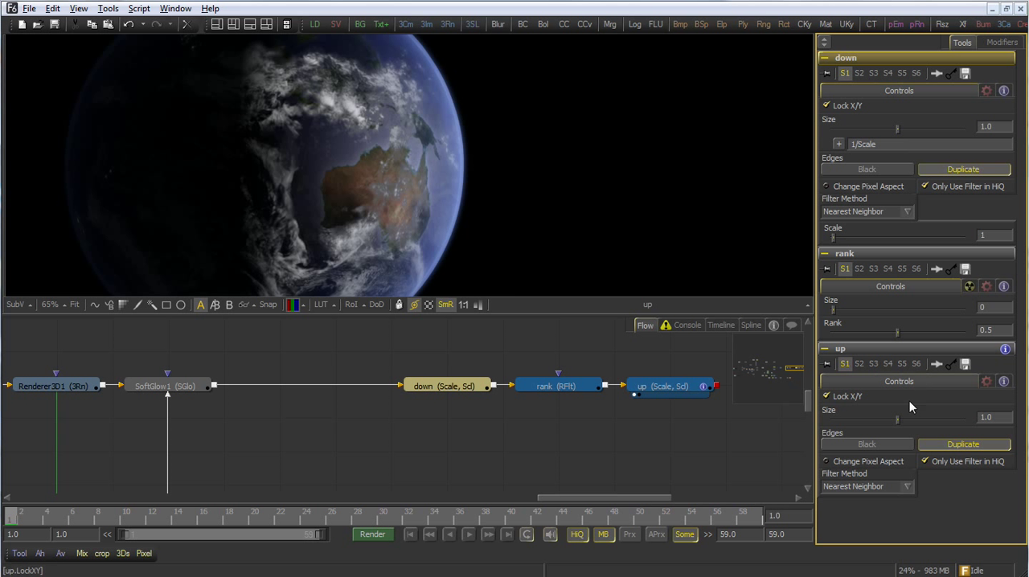
Give up's Size the expression down.Scale, then vary Scale to test the pixelation.
right_click(897, 418)
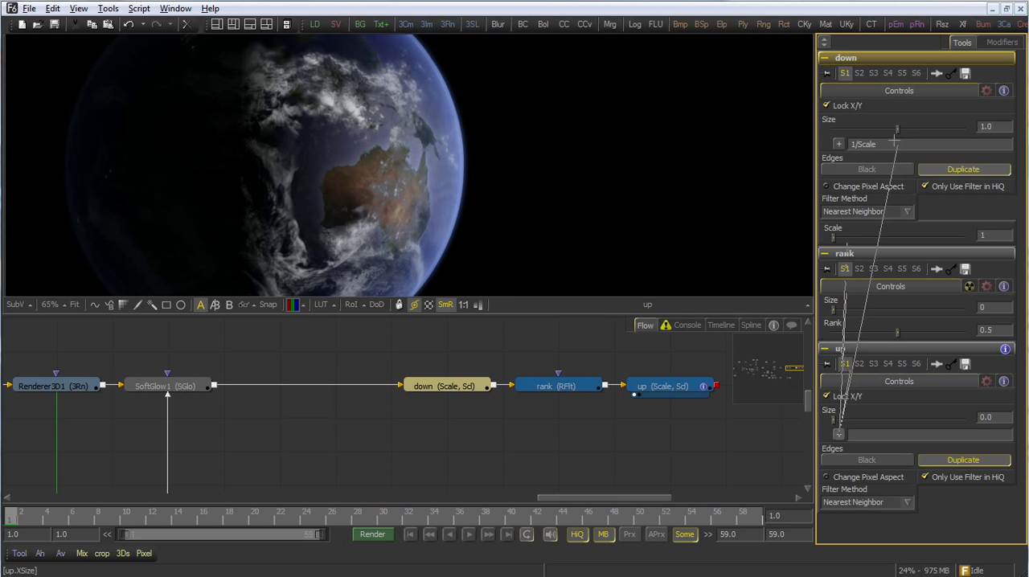
type("down.Scale")
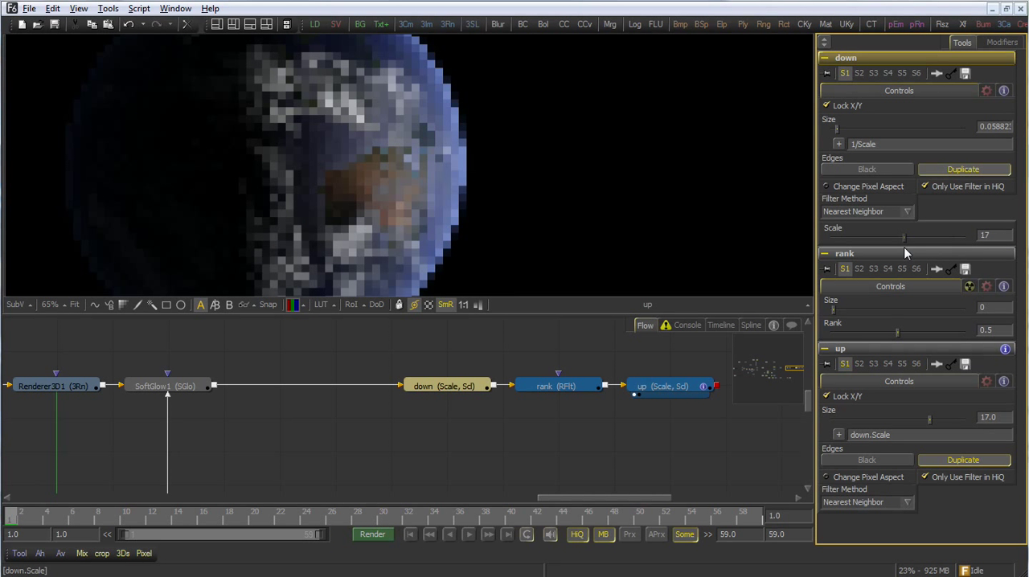
left_click_drag(901, 241, 920, 242)
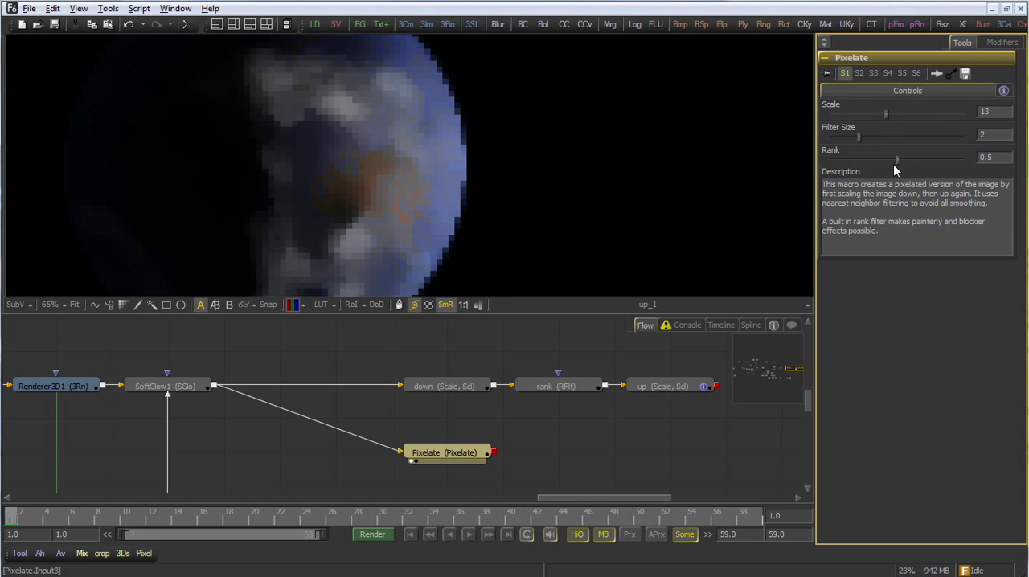
Raise Pixelate's Rank to about 0.97 for blockier pixels and select the Pixelate node.
left_click_drag(897, 158, 957, 158)
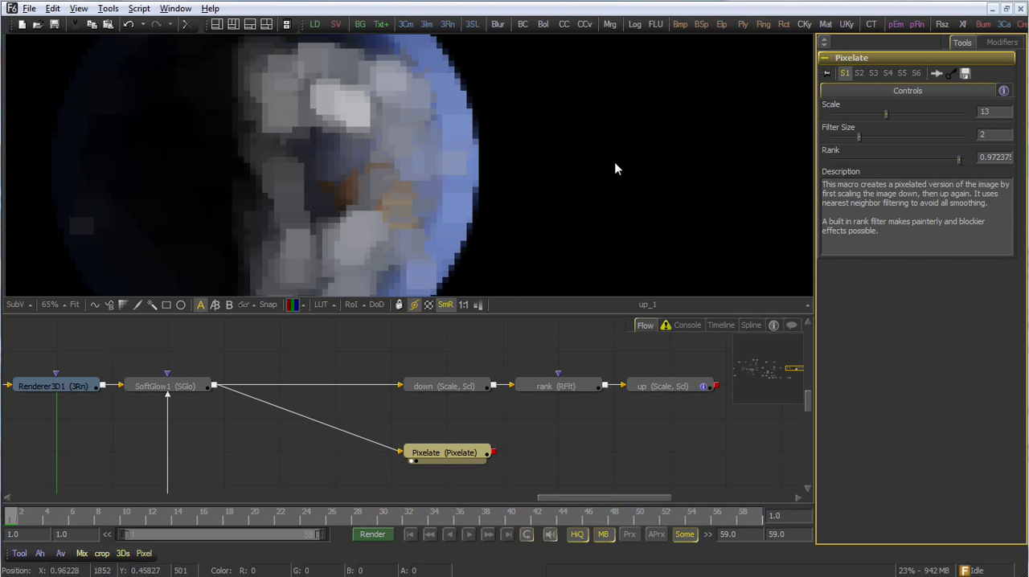
left_click(446, 453)
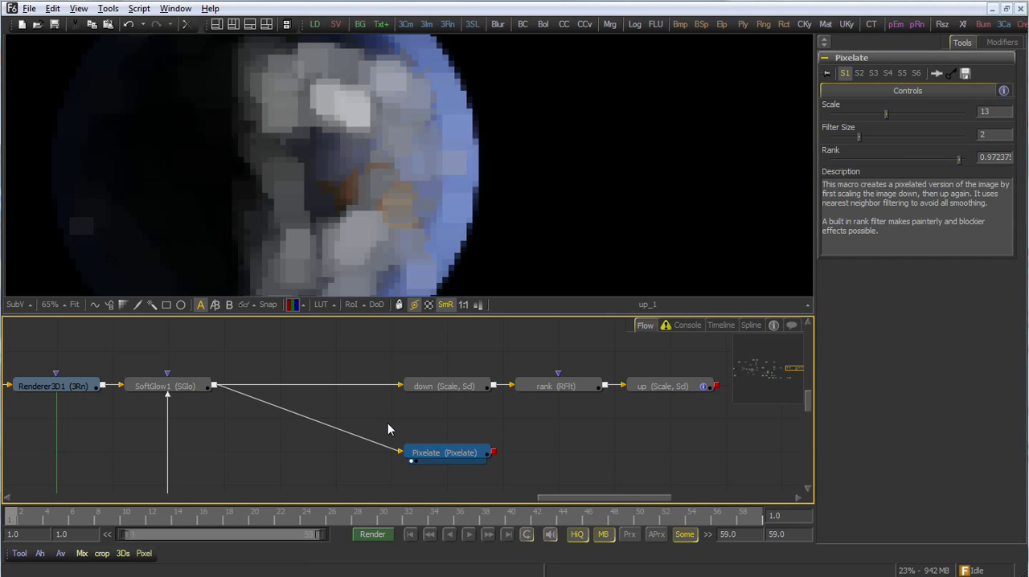
left_click(445, 386)
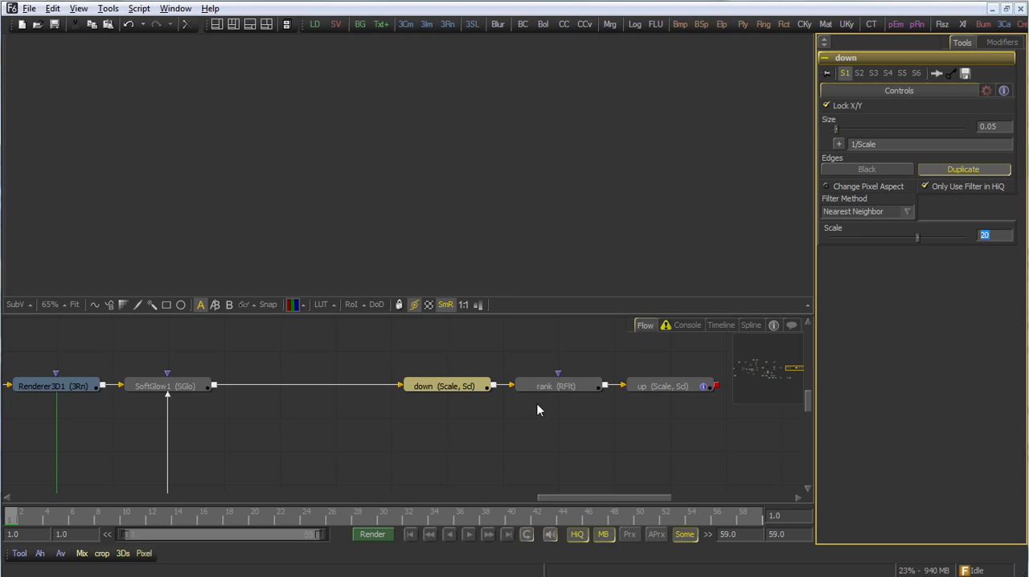
Review rank, up and up's comments, then select down, rank and up for macro creation.
left_click(556, 386)
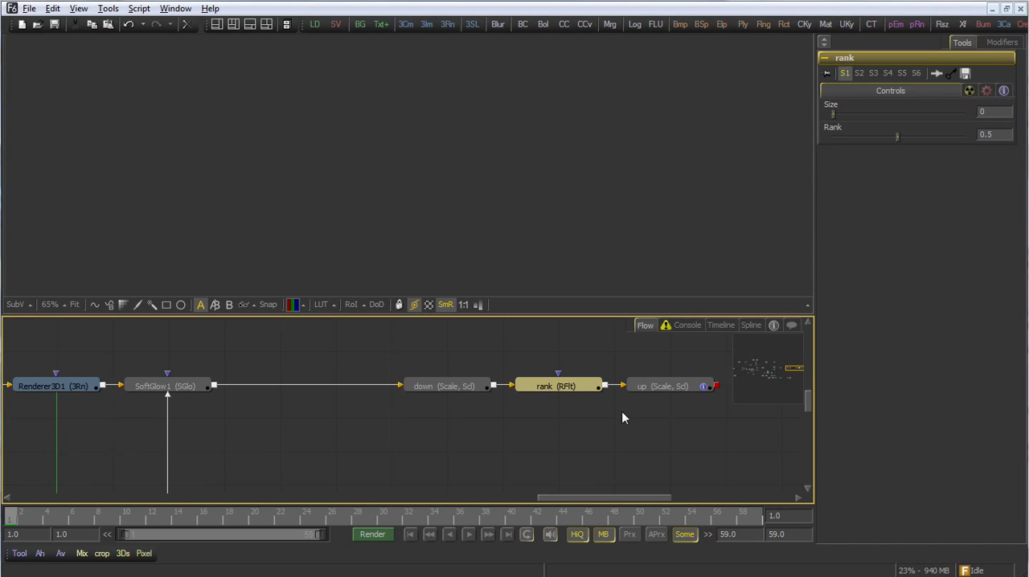
left_click(660, 386)
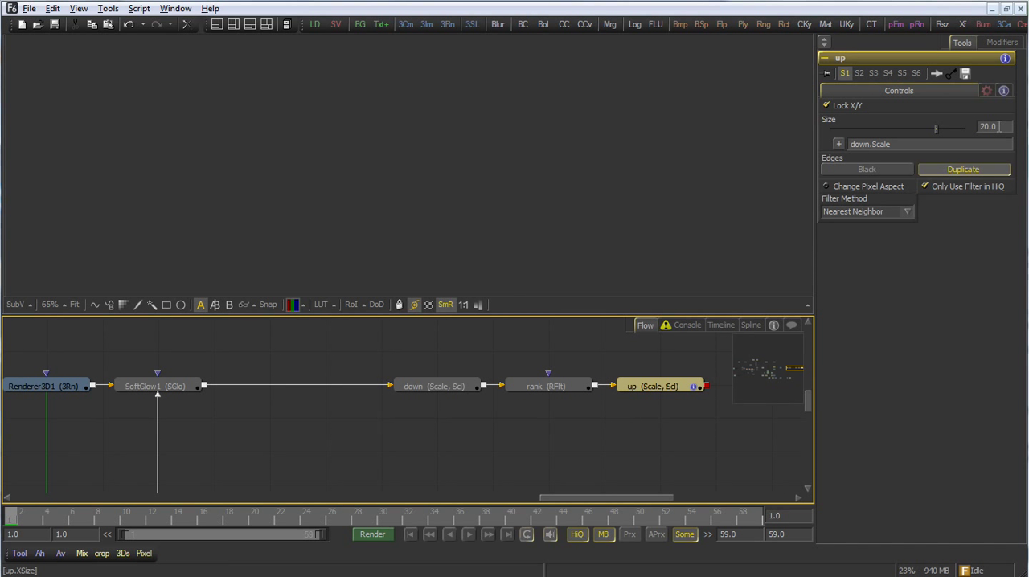
left_click(1004, 90)
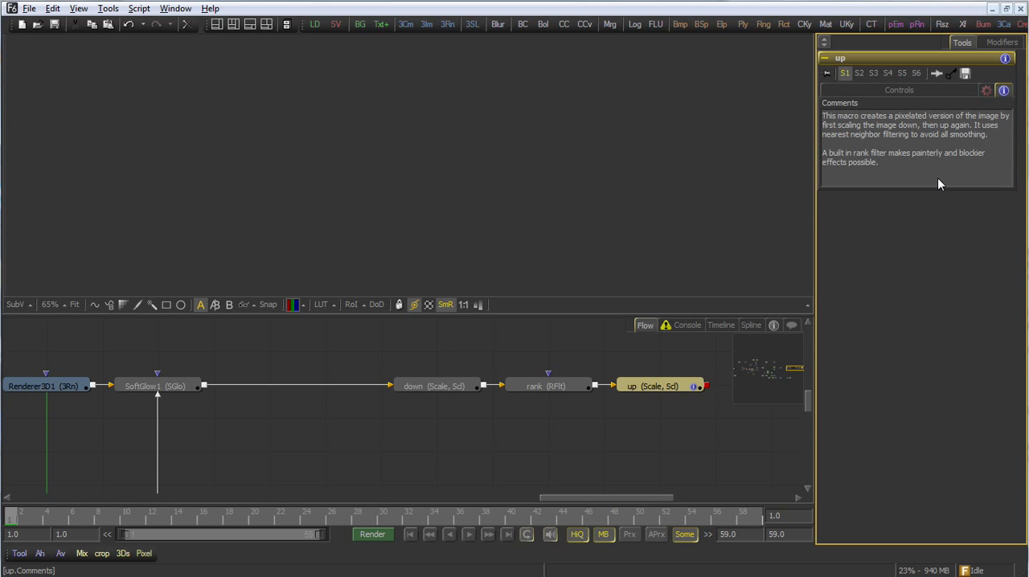
left_click_drag(824, 116, 872, 161)
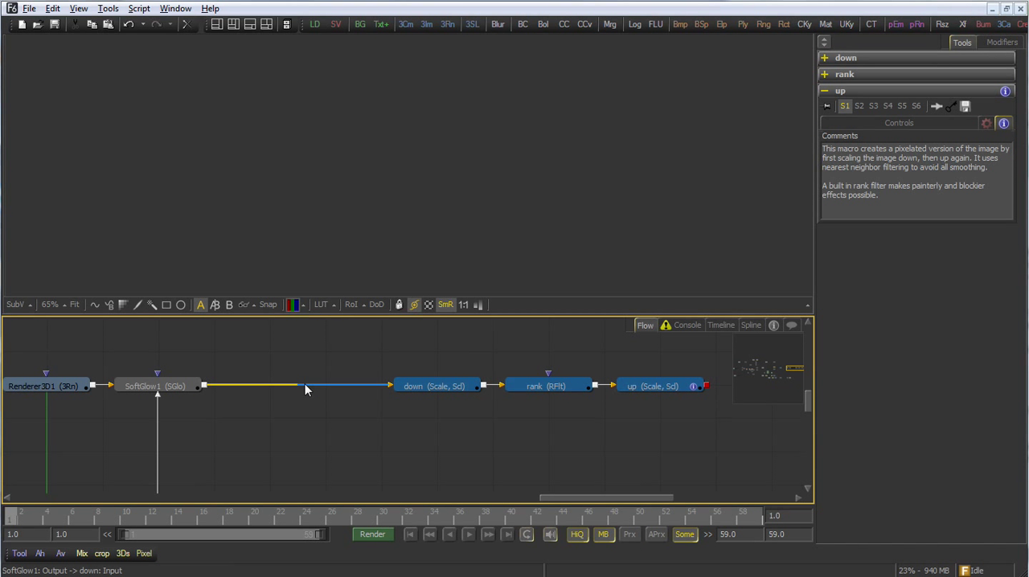
right_click(421, 386)
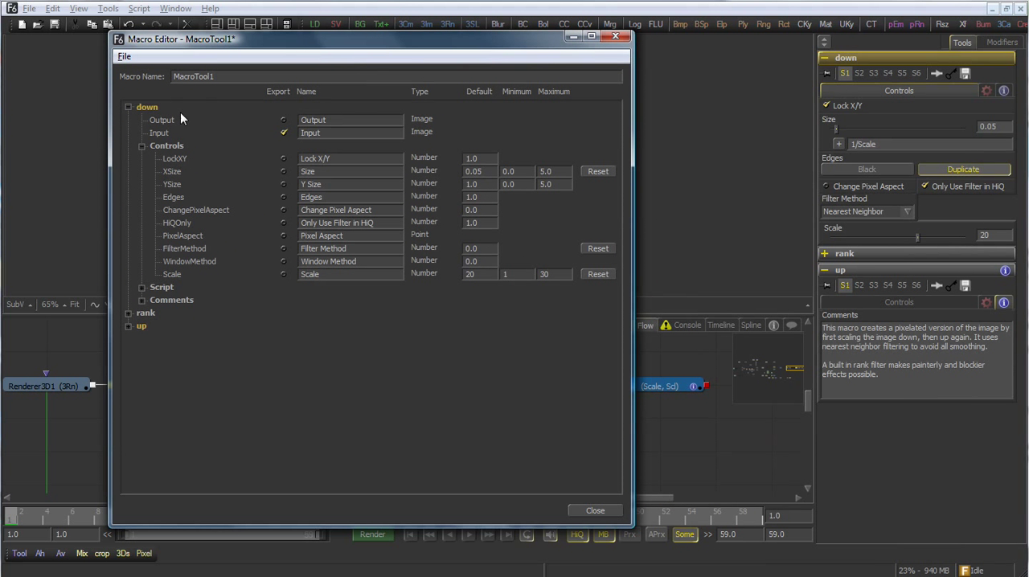
In the Macro Editor, expand down and rank and select down's Input for export.
left_click(129, 106)
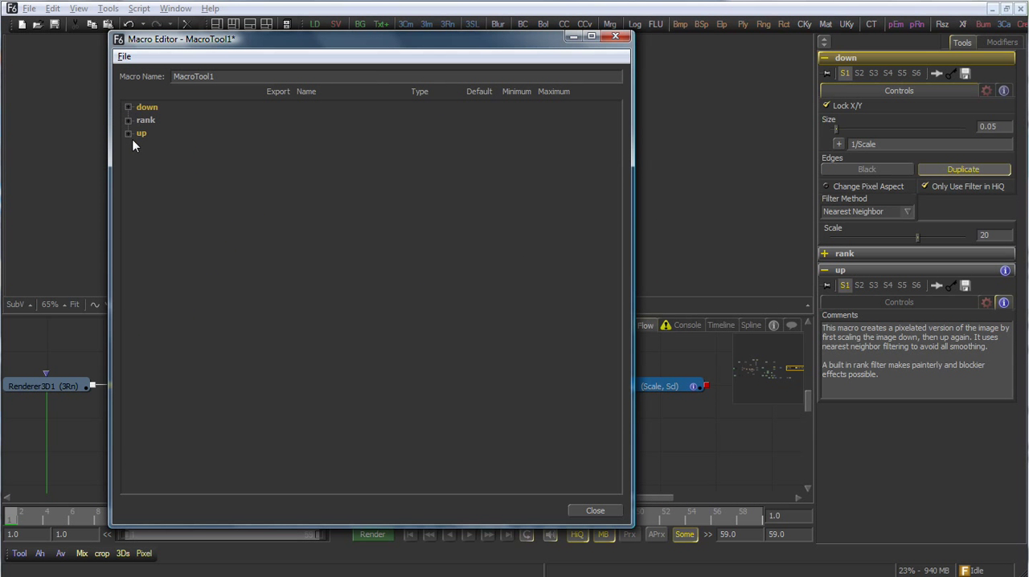
left_click(128, 106)
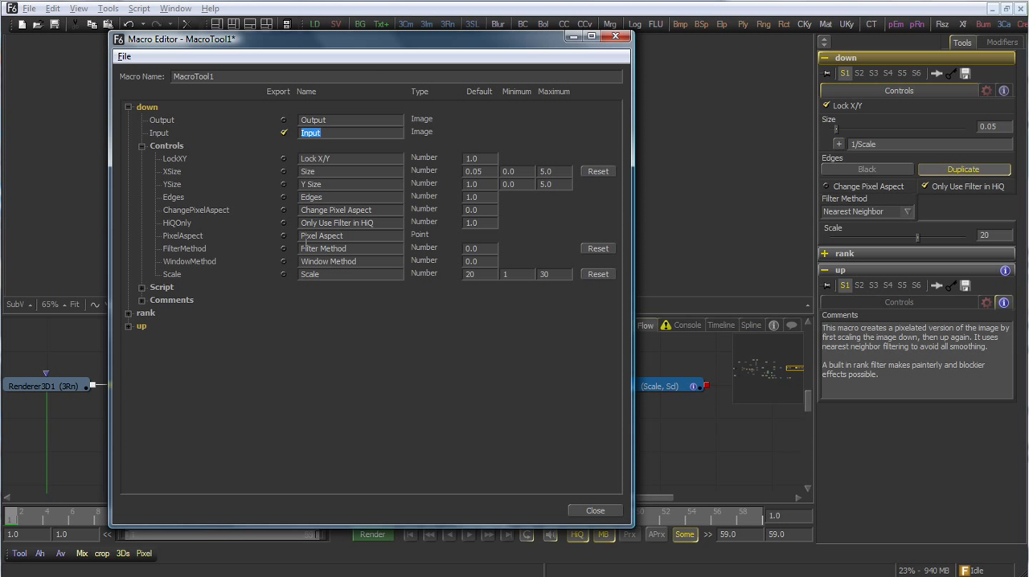
left_click(283, 274)
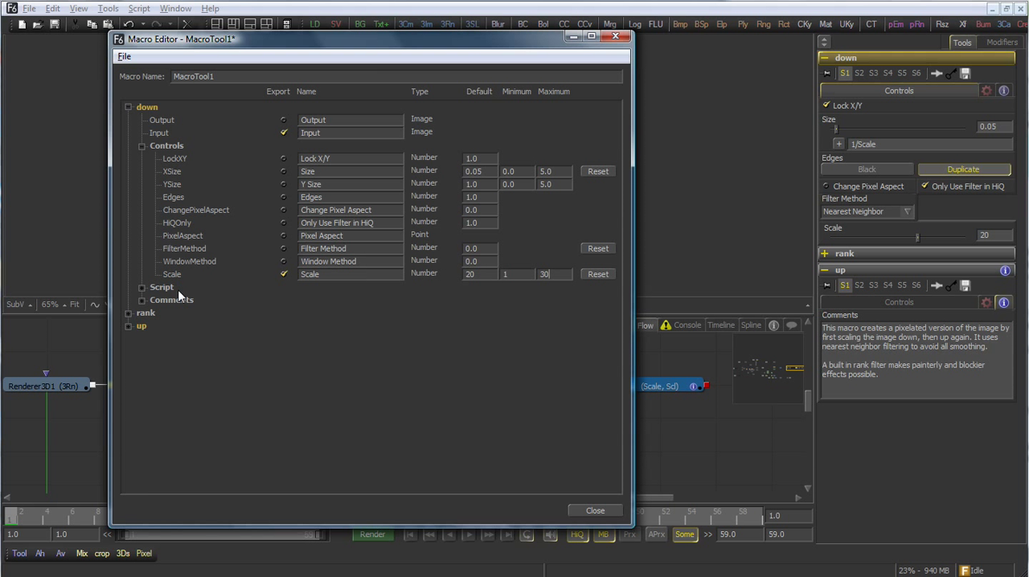
left_click(129, 312)
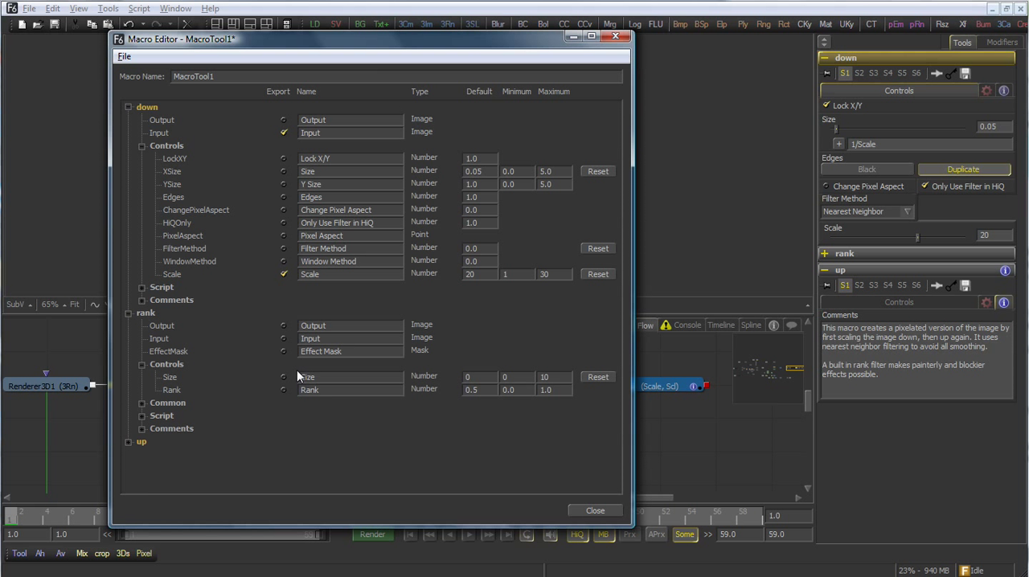
left_click(283, 377)
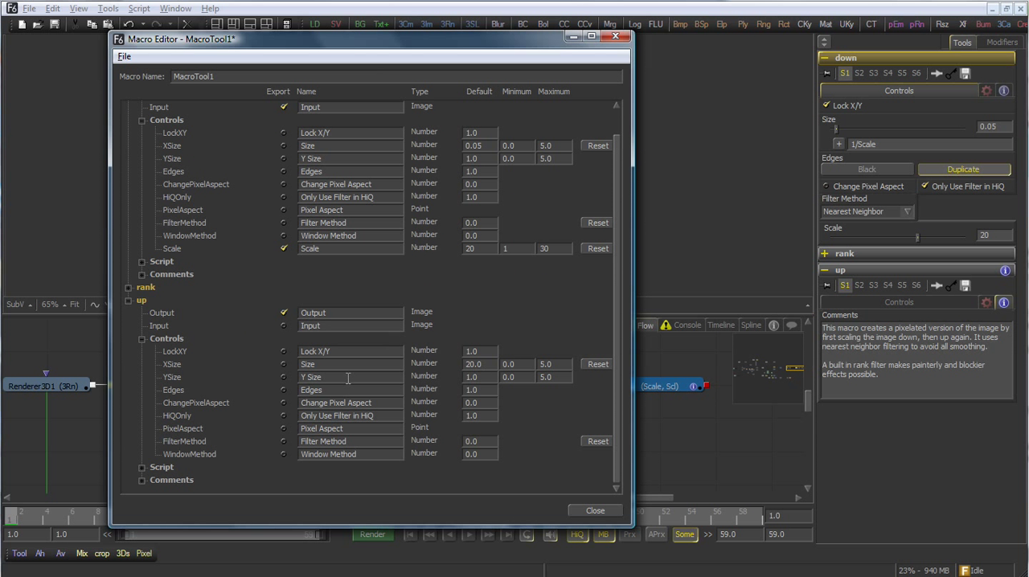
mouse_move(199, 434)
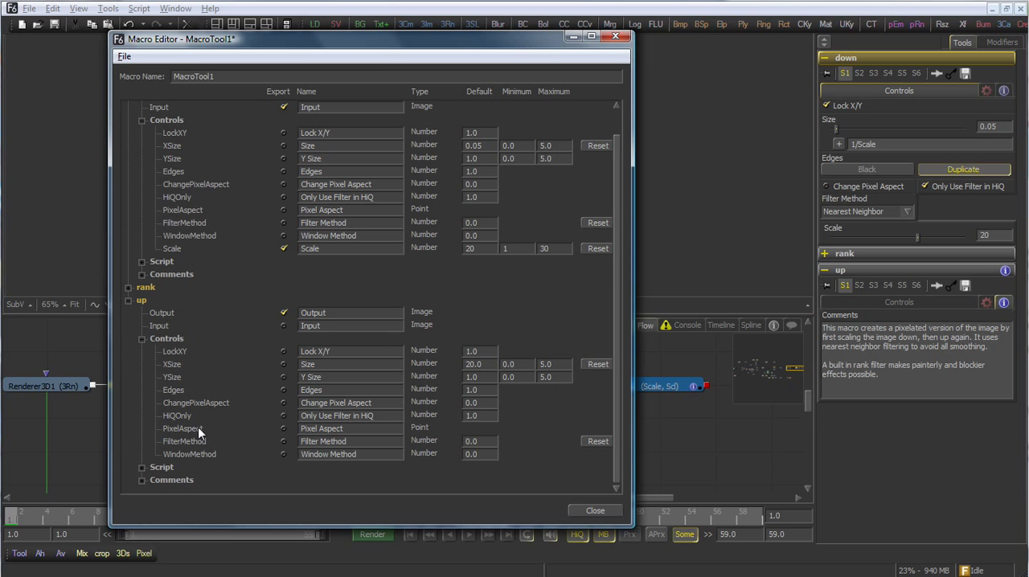
mouse_move(207, 196)
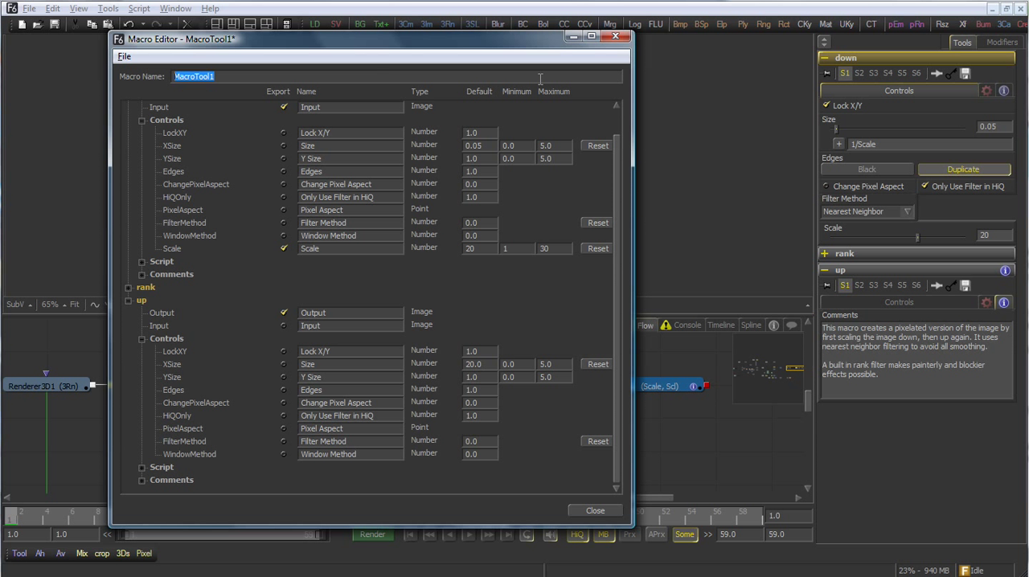
Name the macro Pixelate and save it as Pixelate.setting in the Macros folder.
type("Pixelate")
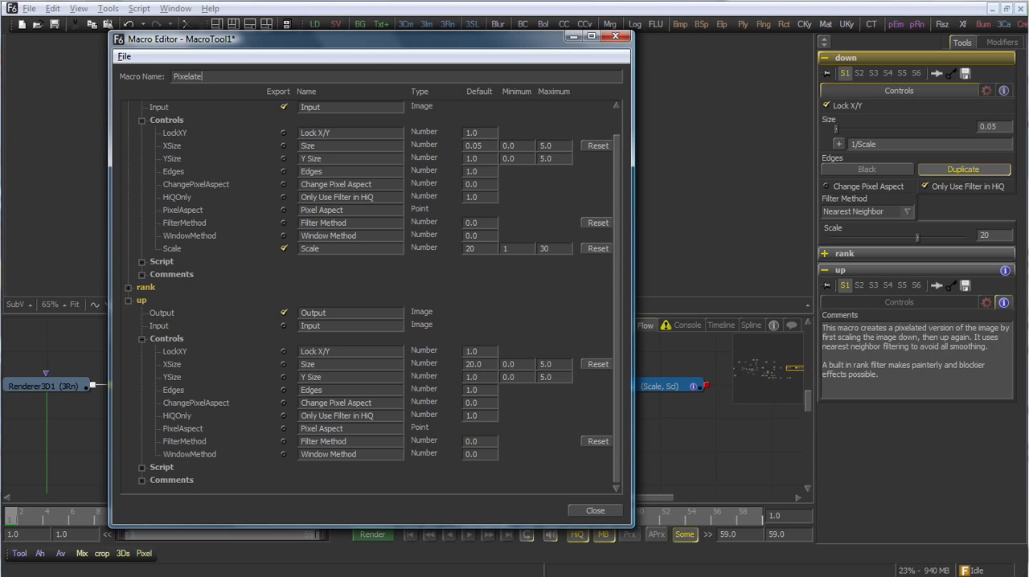
left_click(126, 55)
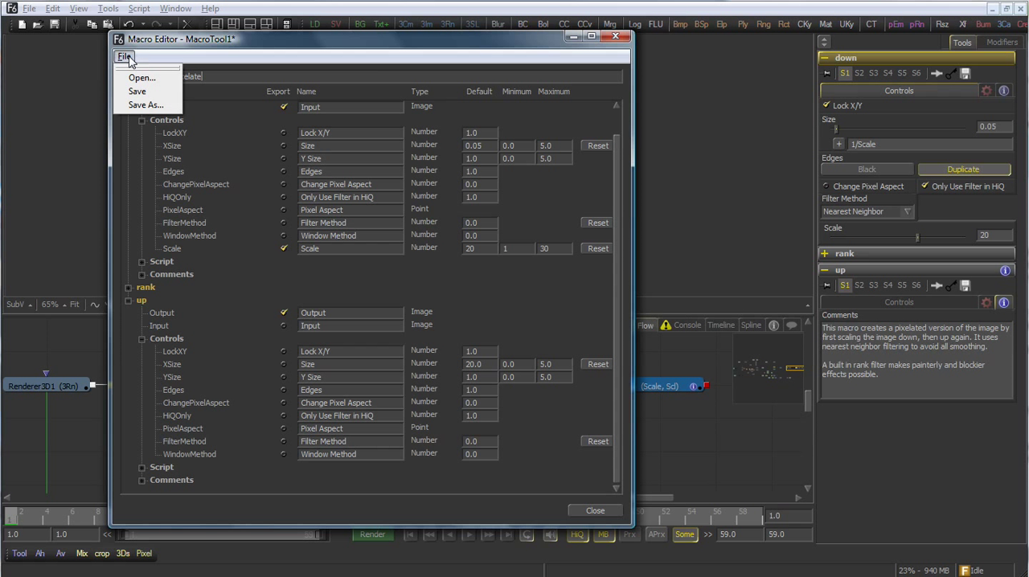
left_click(144, 104)
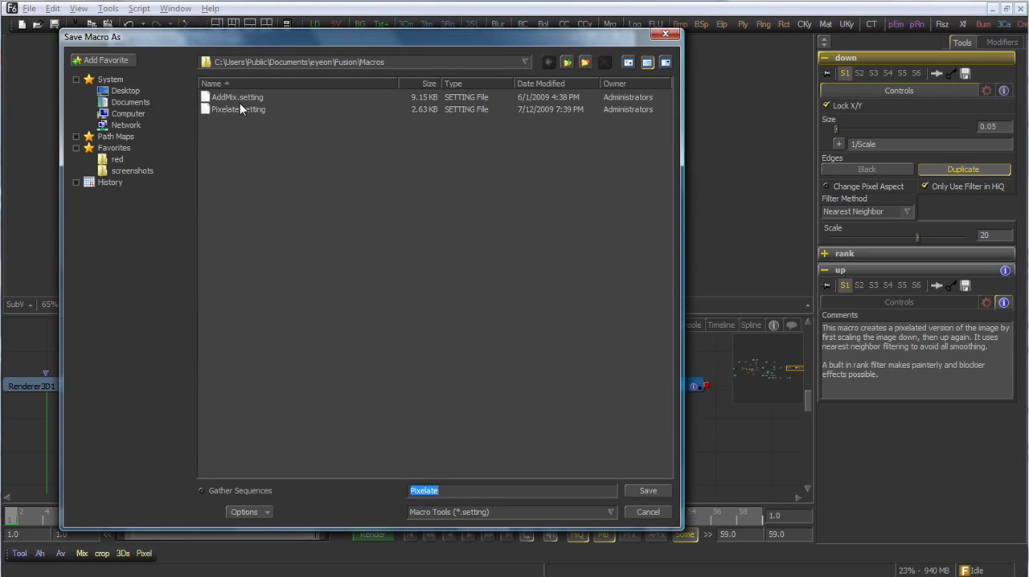
left_click(238, 109)
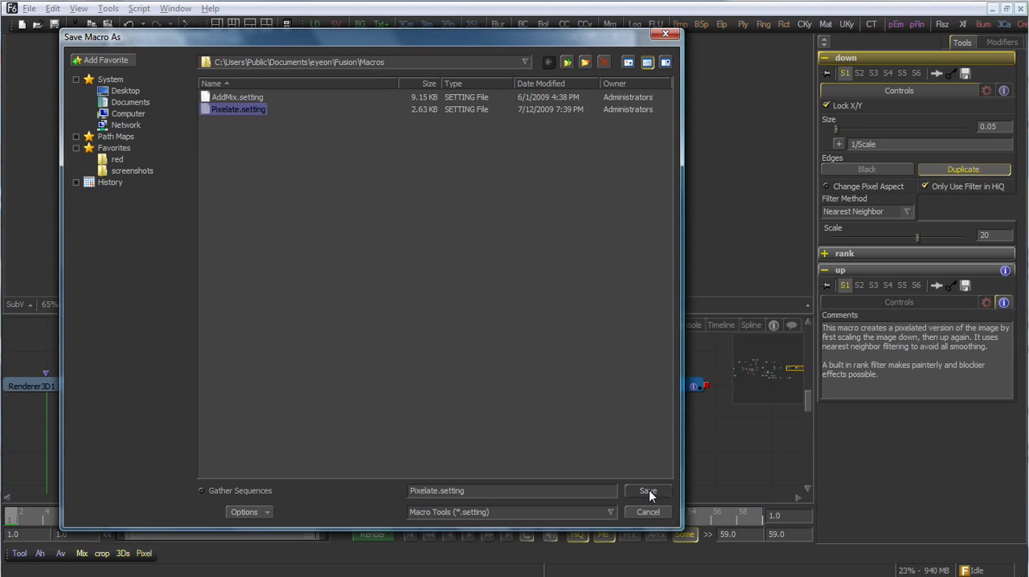
left_click(648, 490)
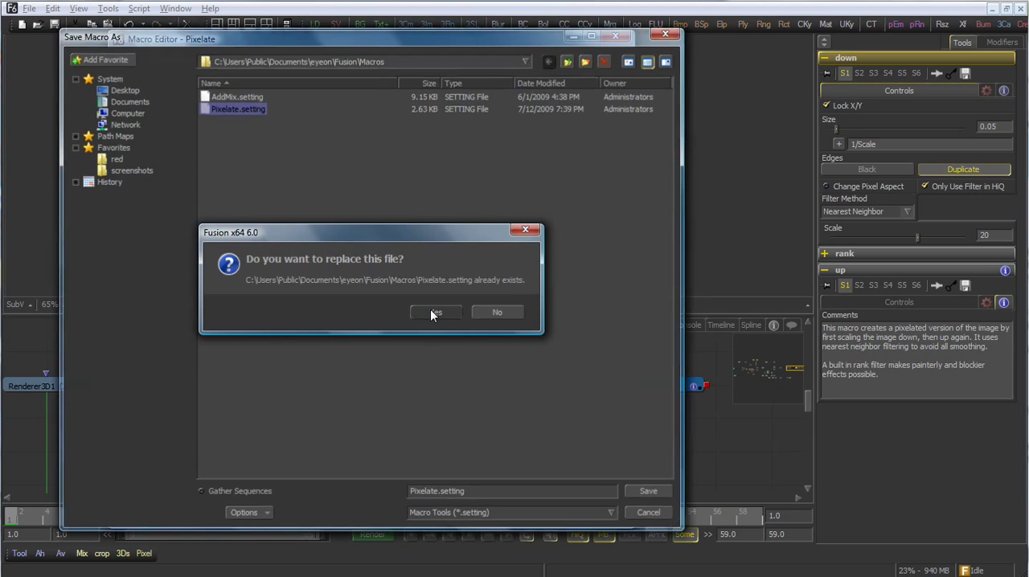
Confirm the file replace, close the Macro Editor and open the Preferences.
left_click(436, 312)
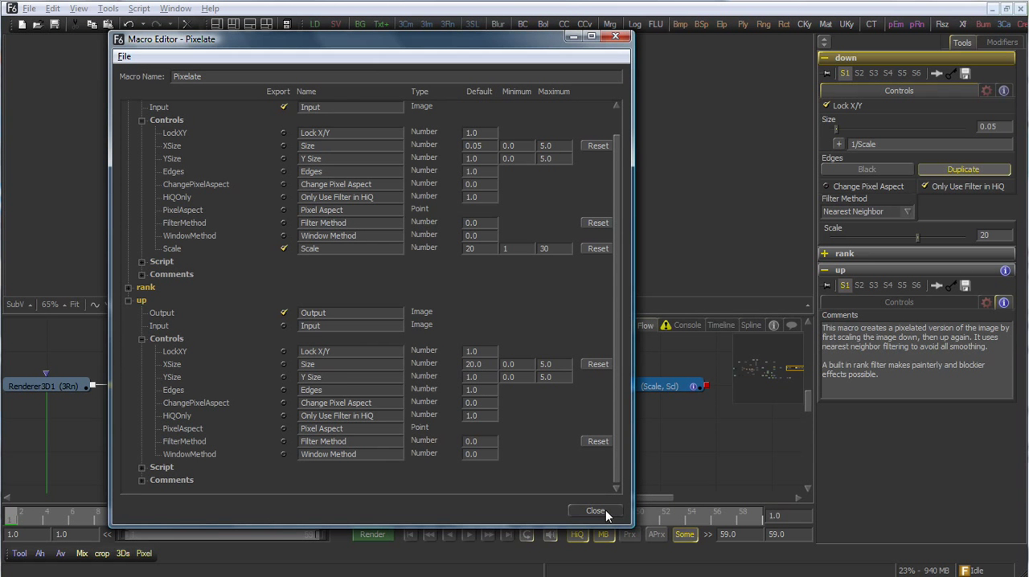
left_click(595, 511)
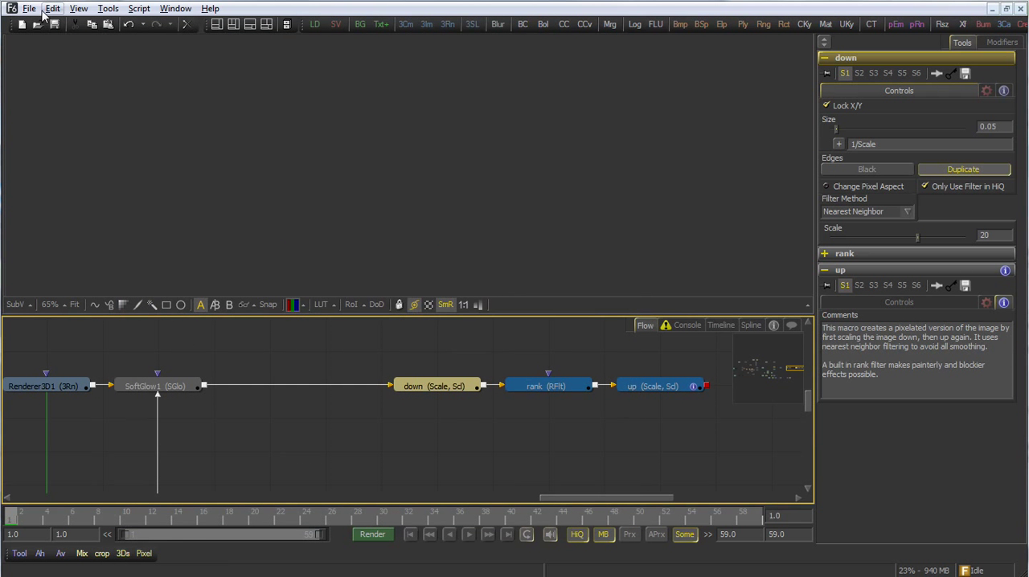
left_click(29, 9)
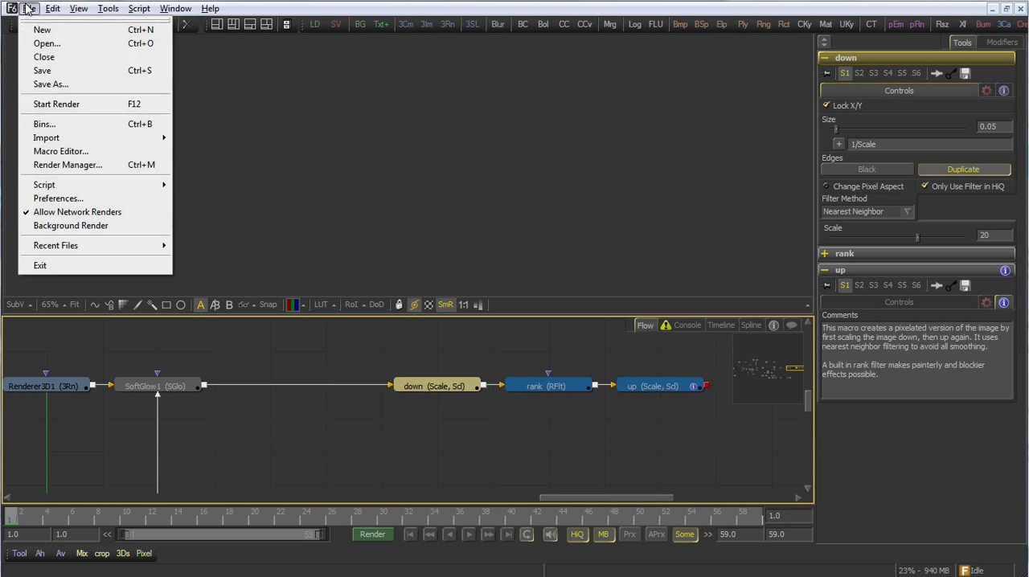
left_click(58, 198)
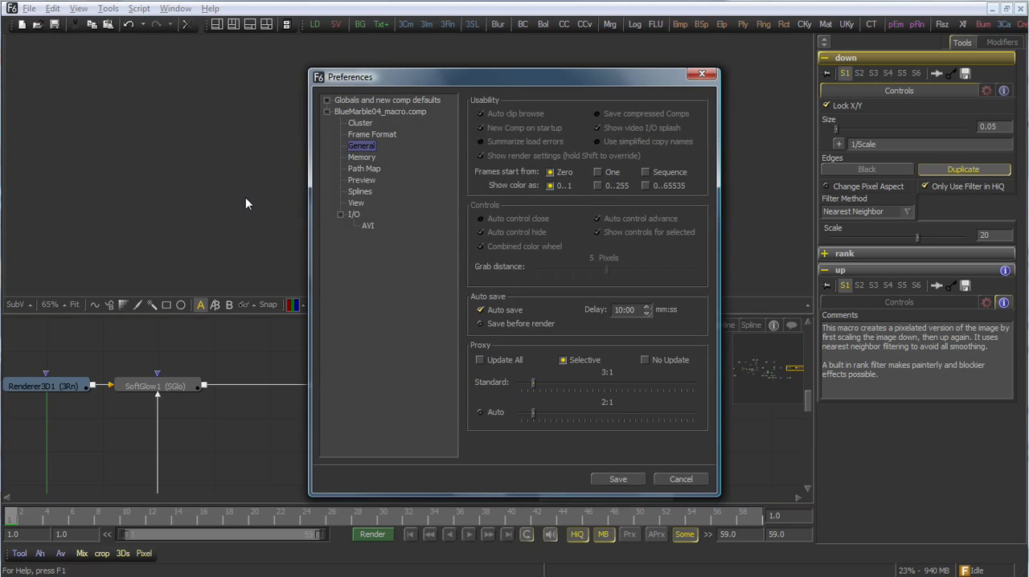
Under Globals > Path Map, select the Macros mapping and its full folder path.
left_click(328, 99)
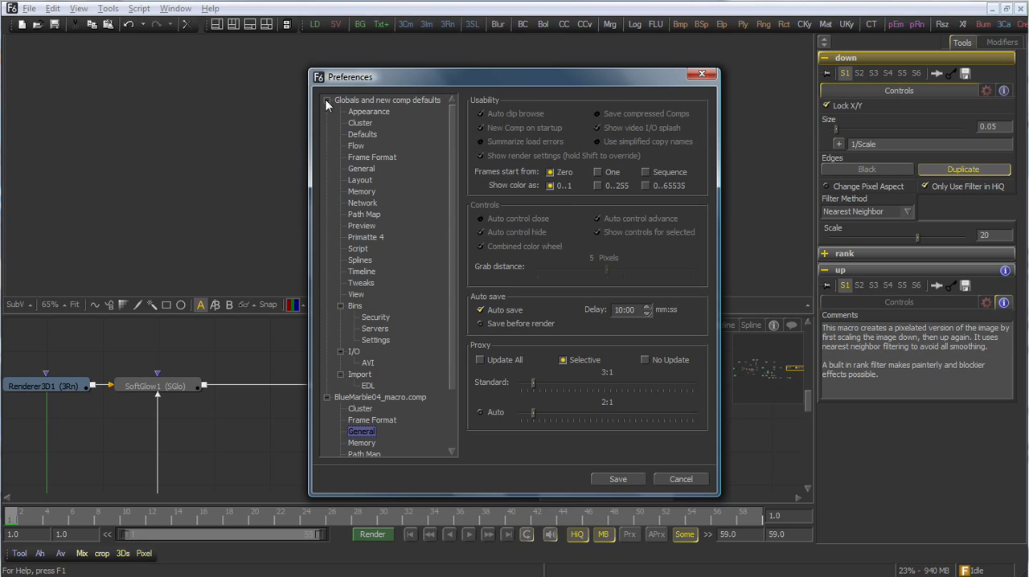
left_click(363, 214)
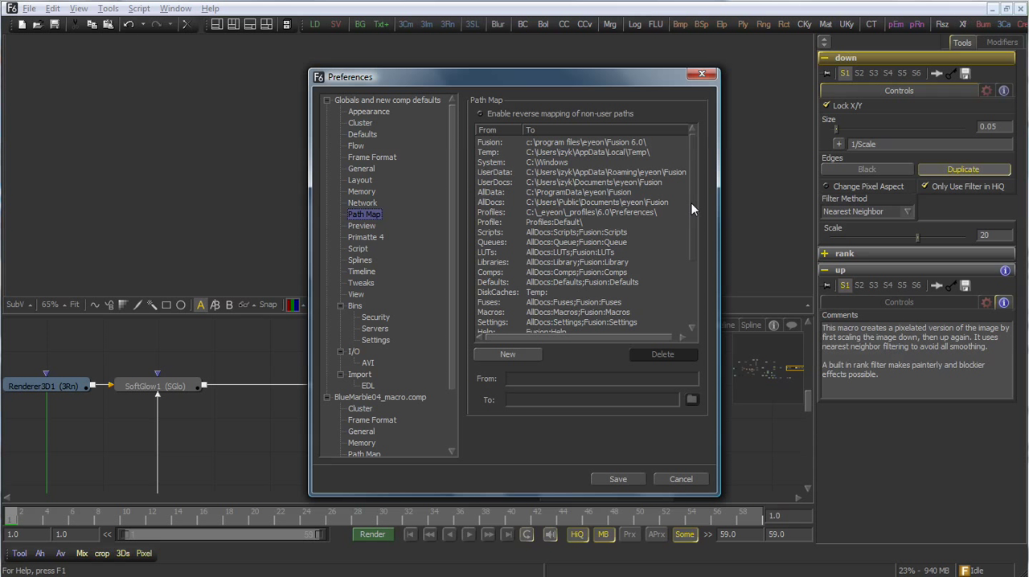
scroll("down", 3)
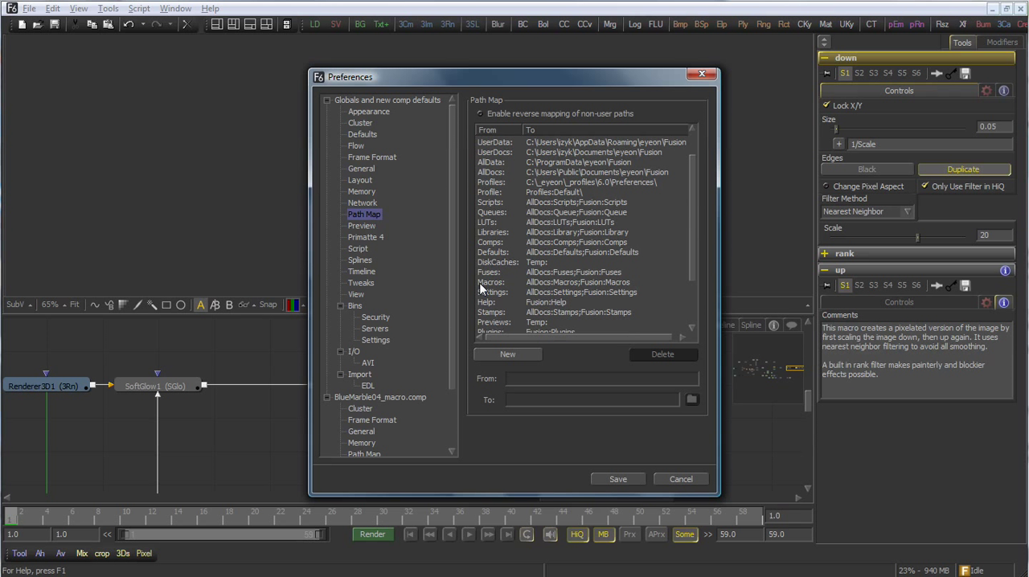
left_click(490, 283)
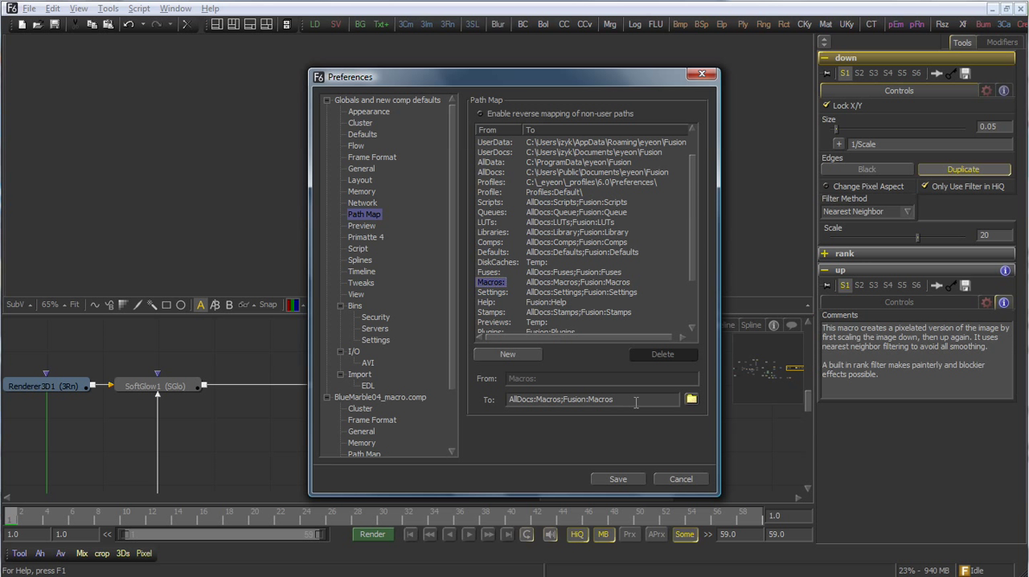
triple_click(559, 398)
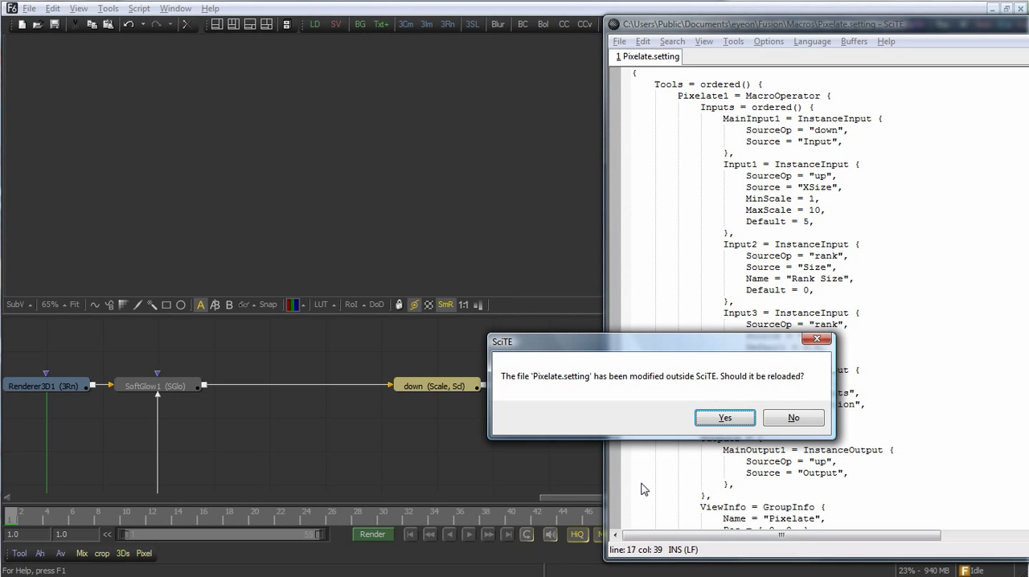
Reload the externally changed Pixelate.setting in SciTE.
left_click(724, 418)
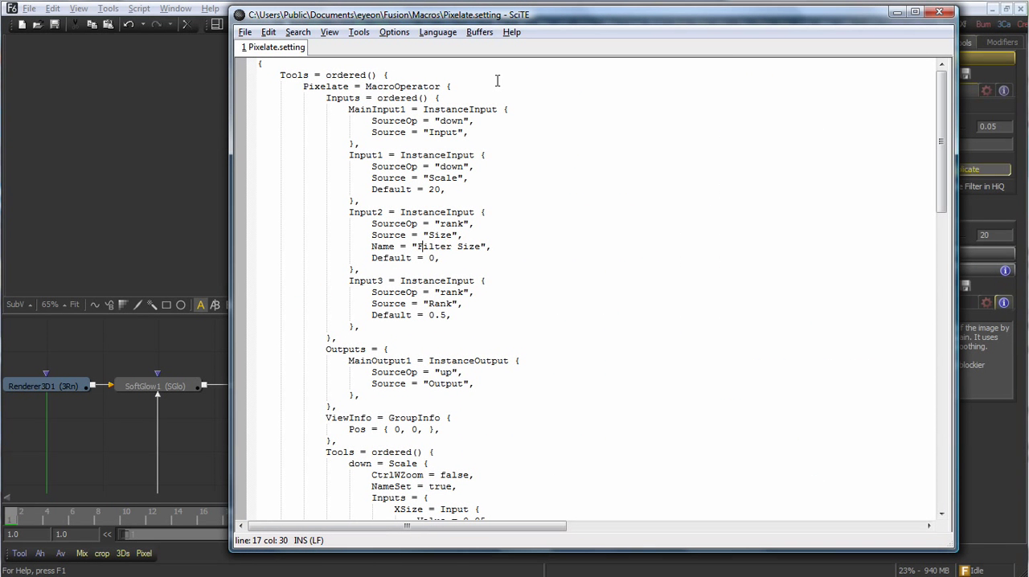
mouse_move(885, 41)
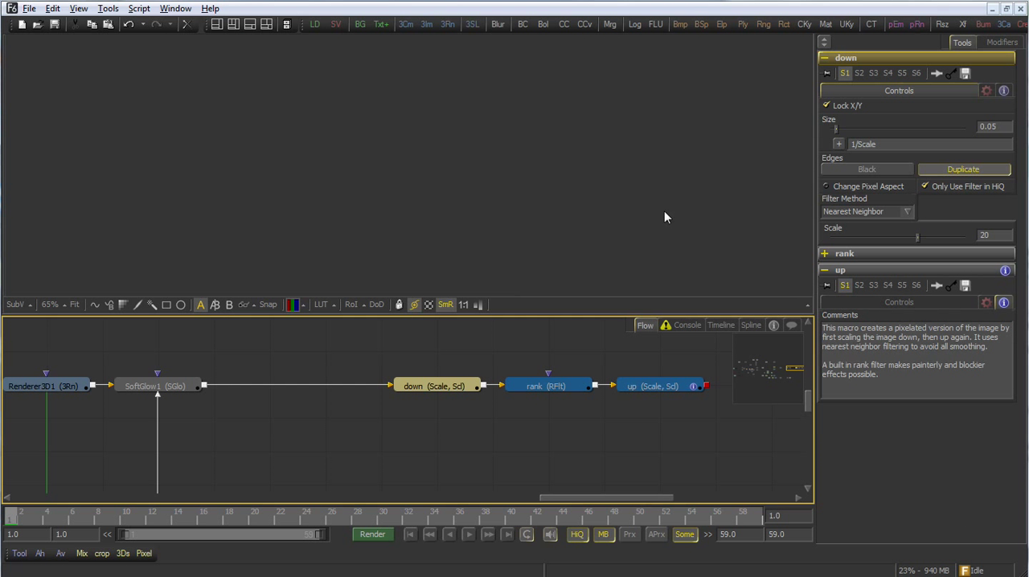
mouse_move(554, 370)
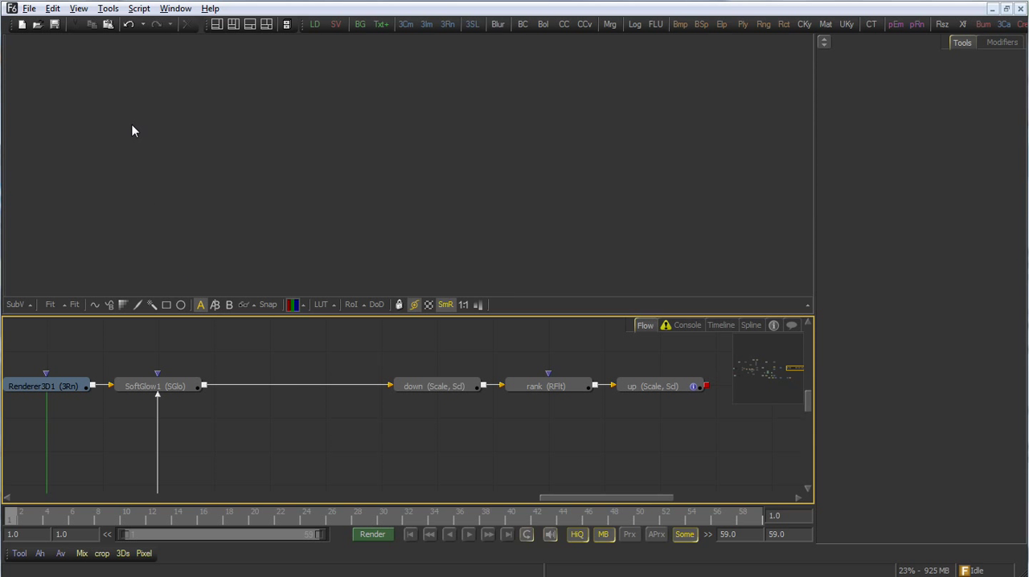
Add Pixelate from Tools > Macro, view it and try Scale values, ending at 20.
left_click(108, 8)
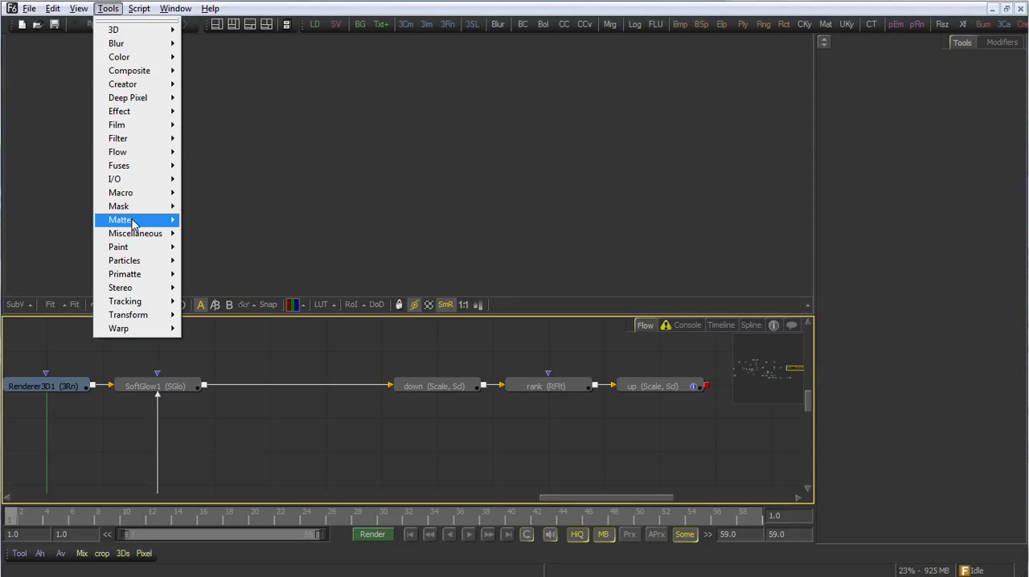
mouse_move(120, 193)
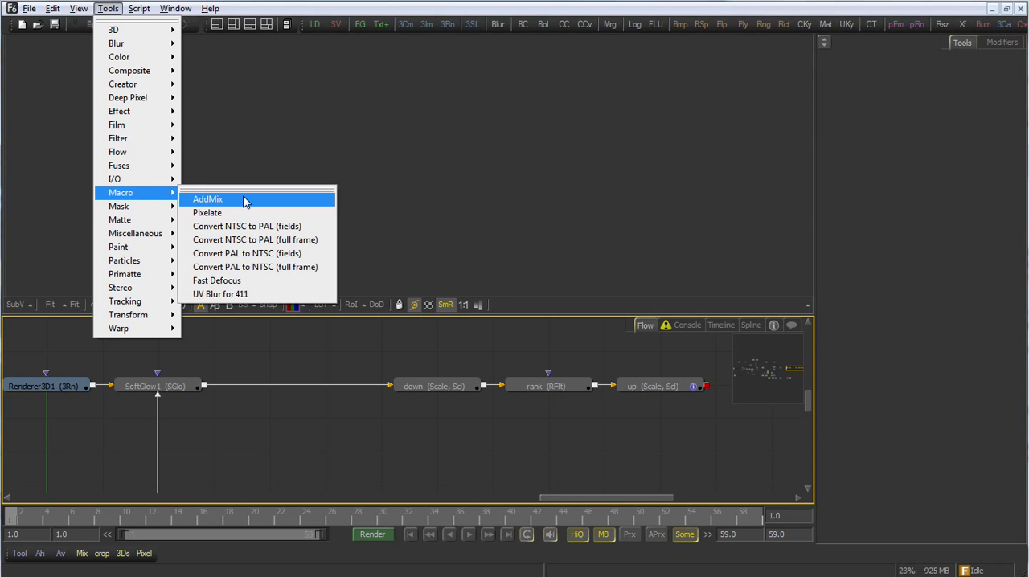
left_click(207, 212)
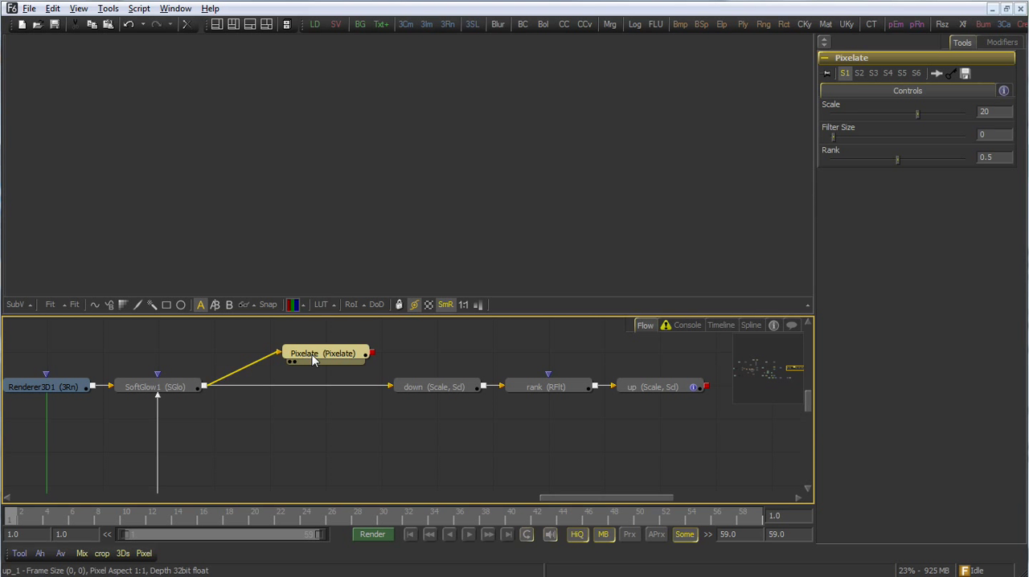
left_click(322, 353)
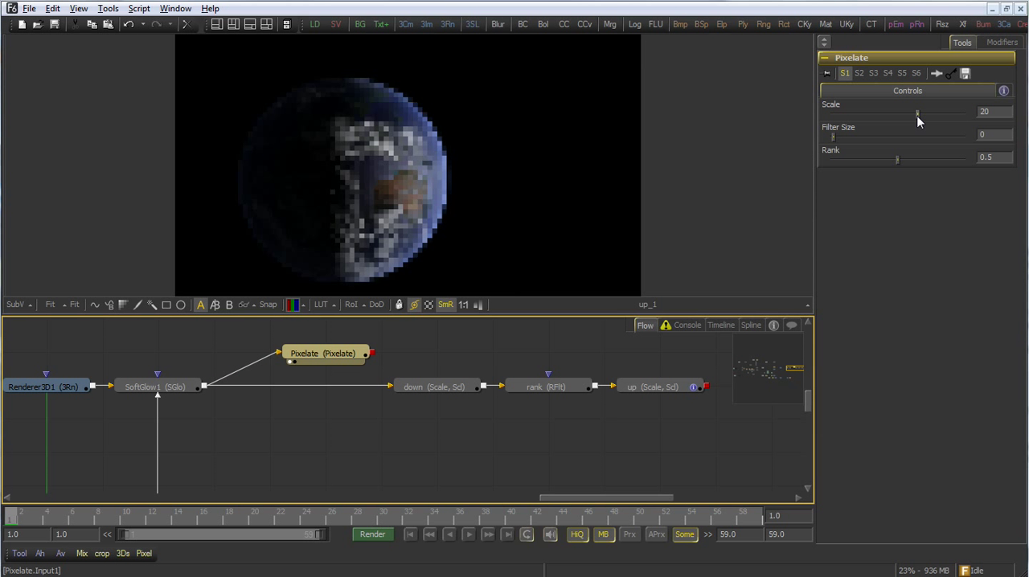
left_click_drag(916, 112, 913, 113)
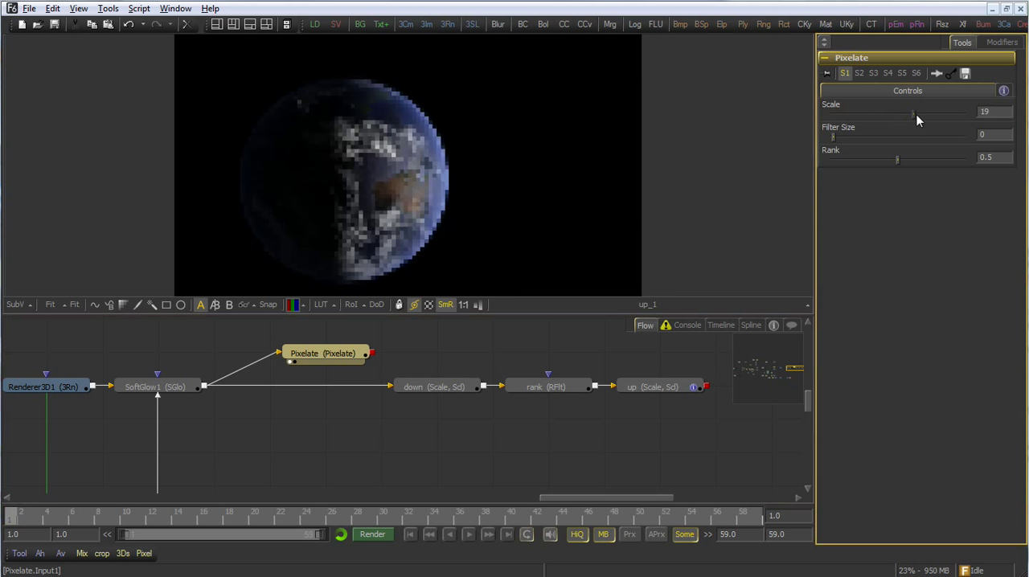
left_click_drag(914, 111, 923, 111)
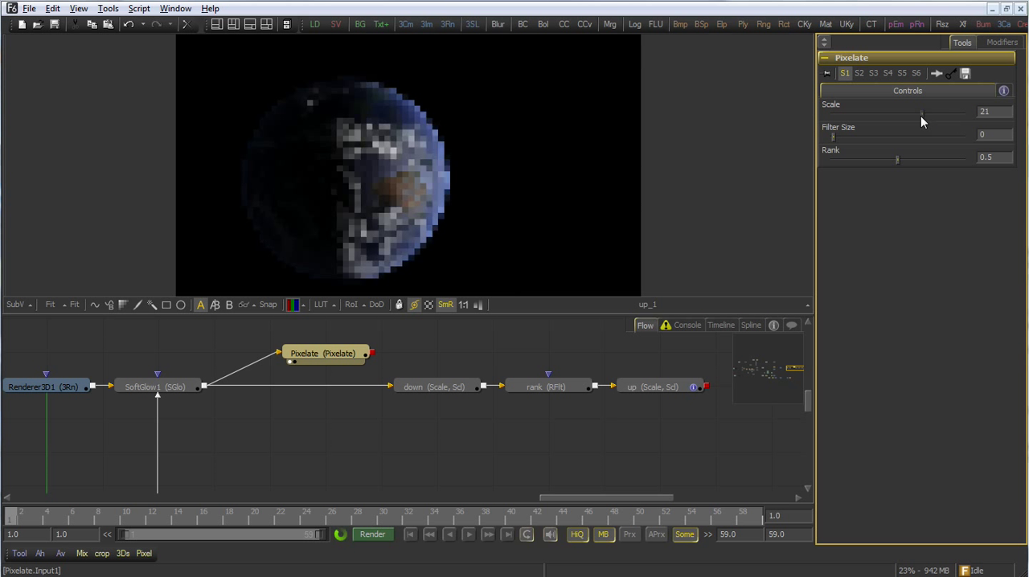
left_click_drag(923, 112, 916, 112)
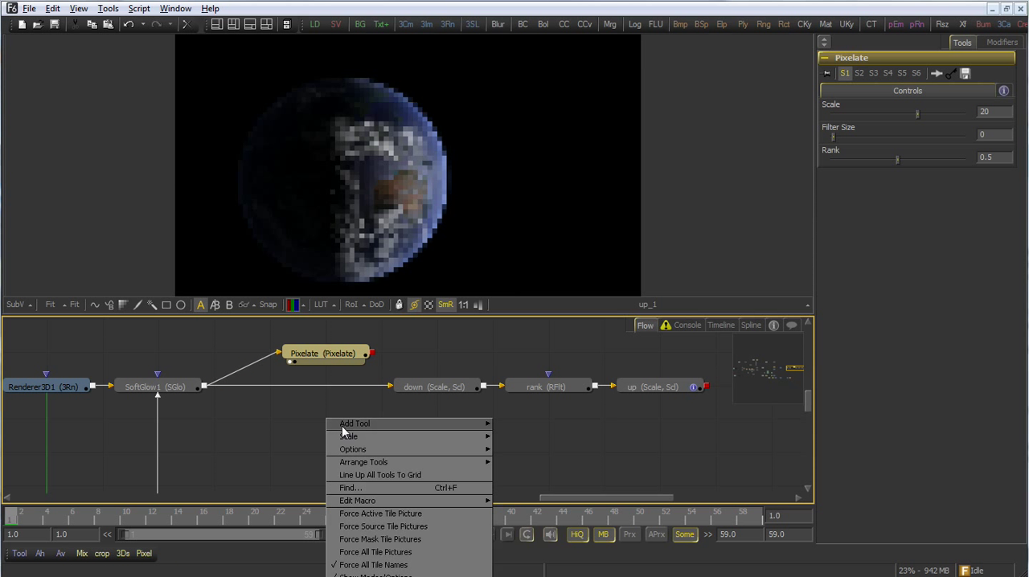
mouse_move(428, 513)
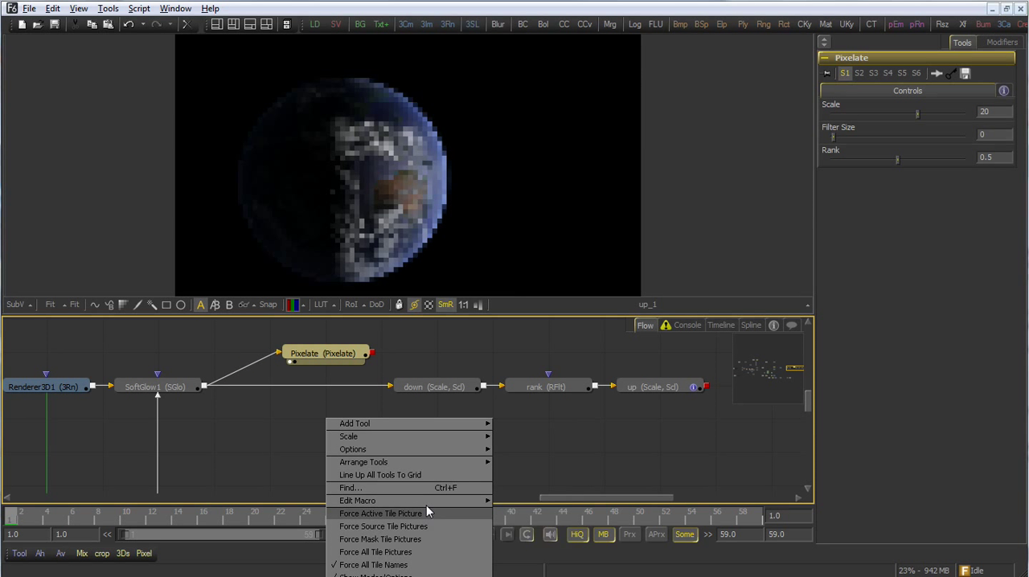
Edit the Pixelate macro, renaming its exported Comments control to Description, and close.
left_click(357, 502)
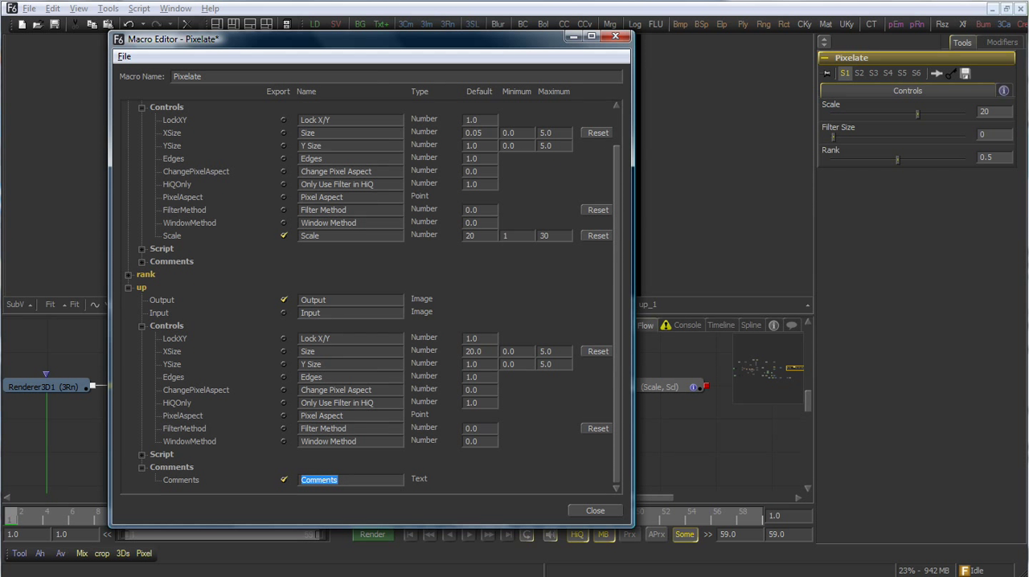
type("Description")
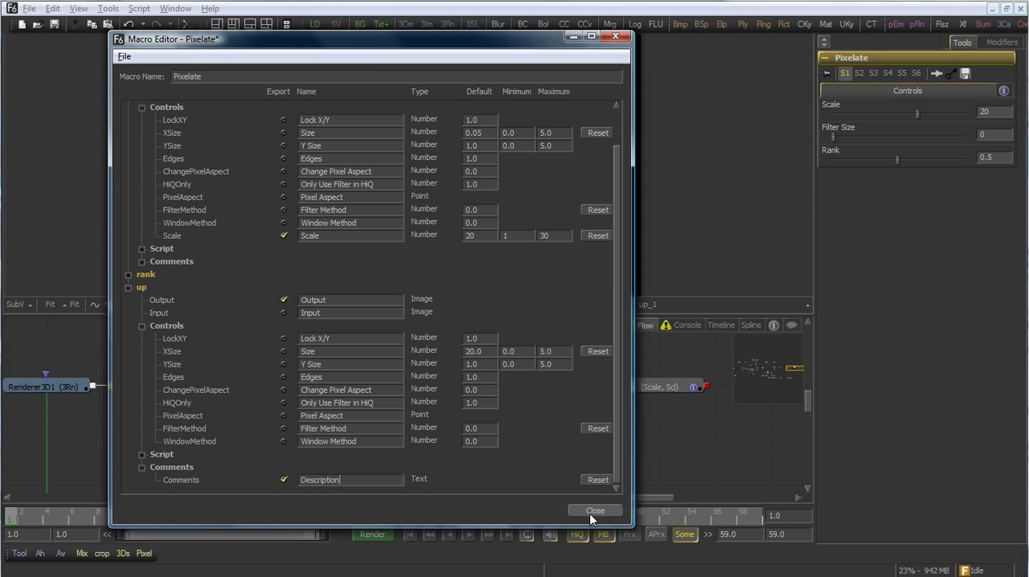
left_click(125, 55)
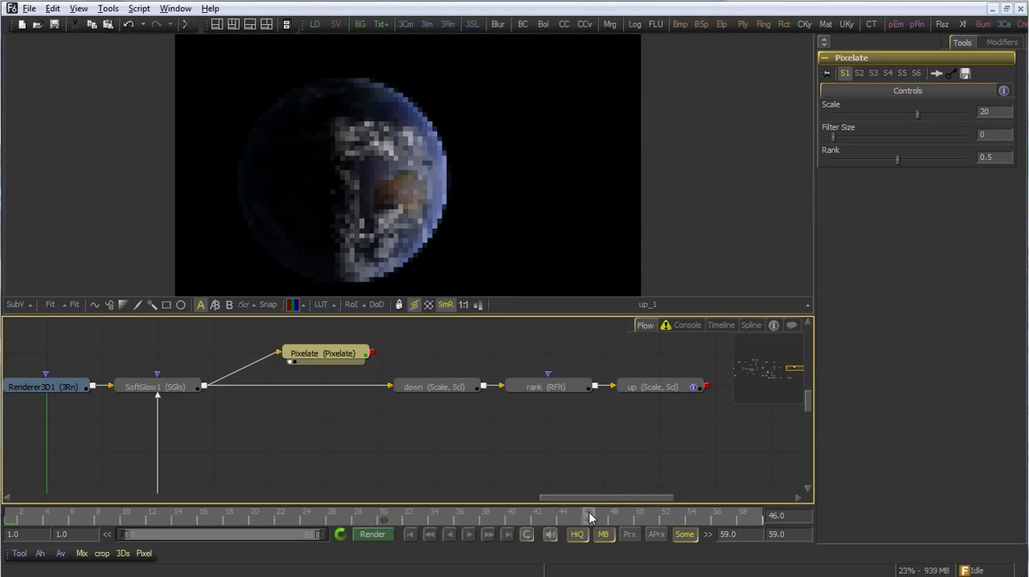
Add Pixelate1 from the Pixel toolbar button, verify its Description text, and copy the tool.
left_click(145, 553)
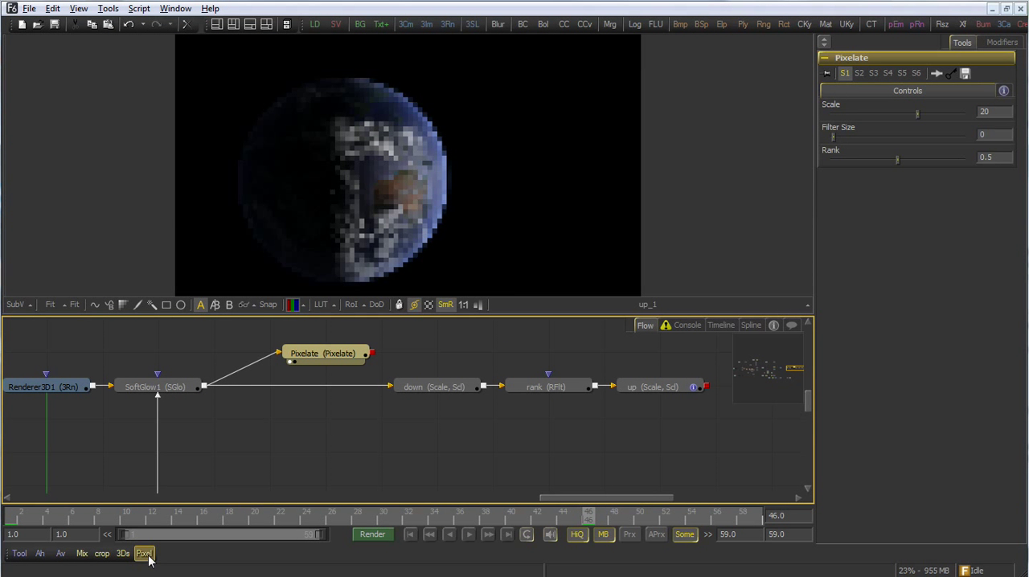
left_click(145, 554)
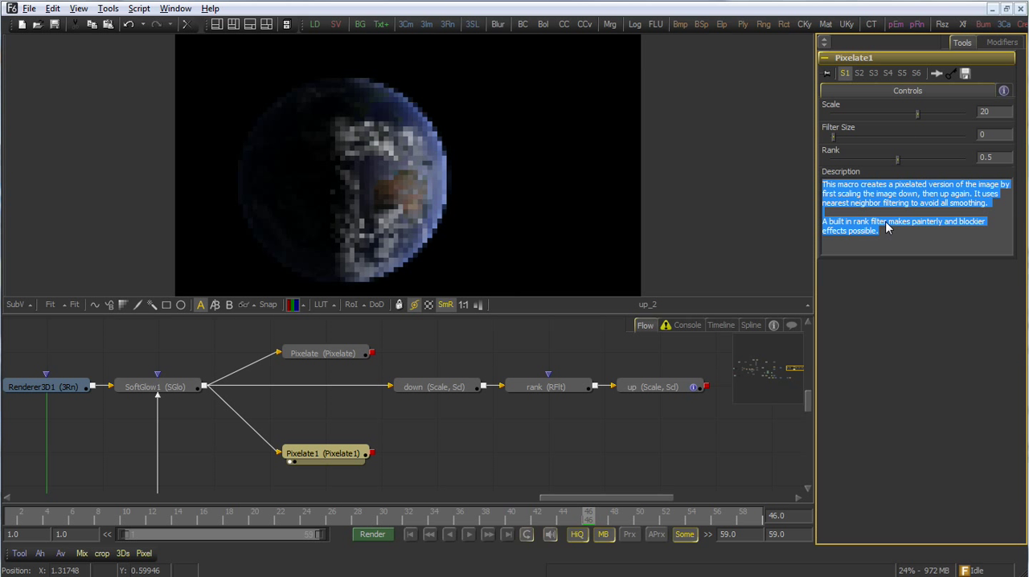
left_click(325, 457)
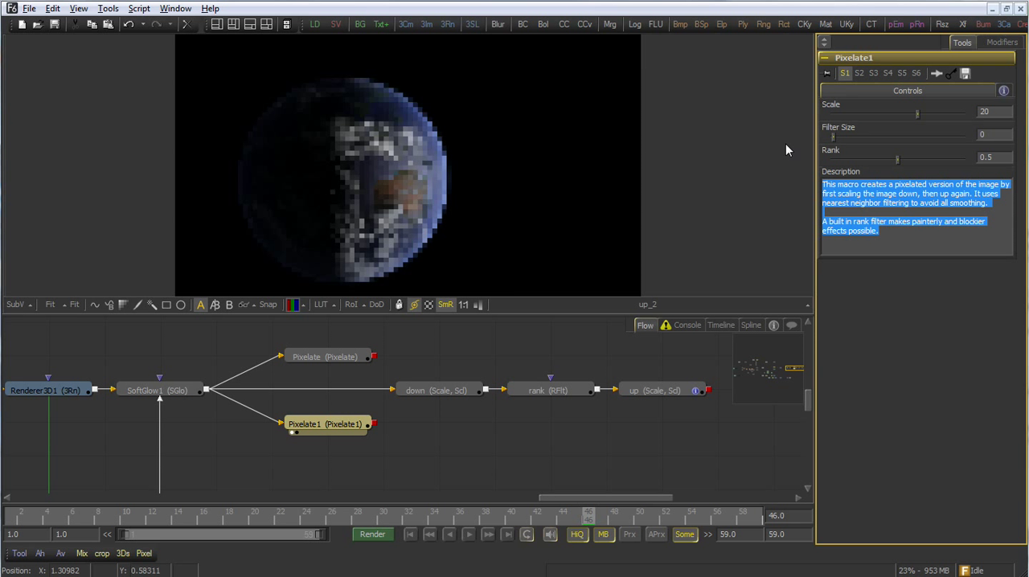
right_click(325, 424)
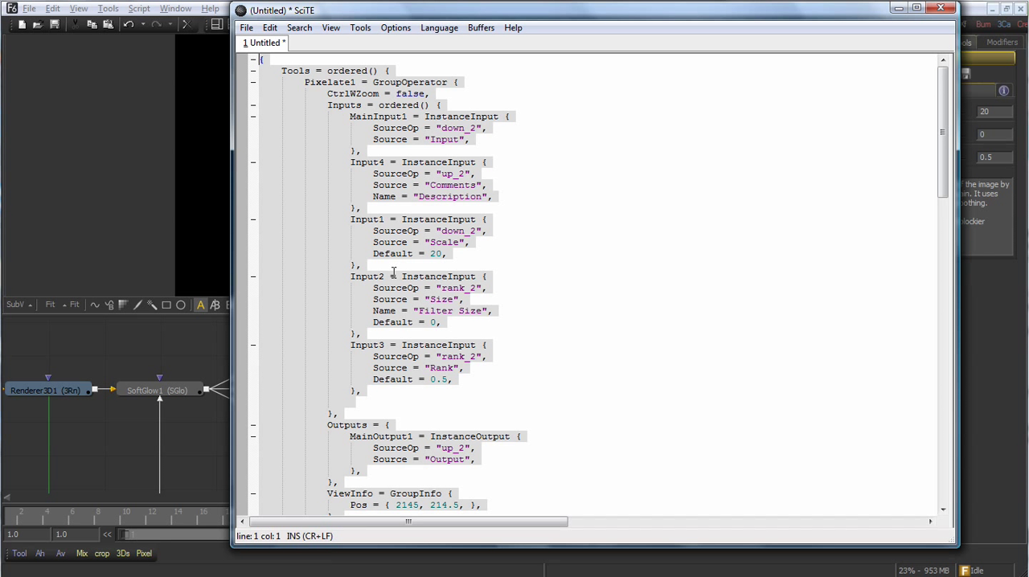
Copy the edited definition, now a GroupOperator with Input4 Description listed first.
right_click(394, 277)
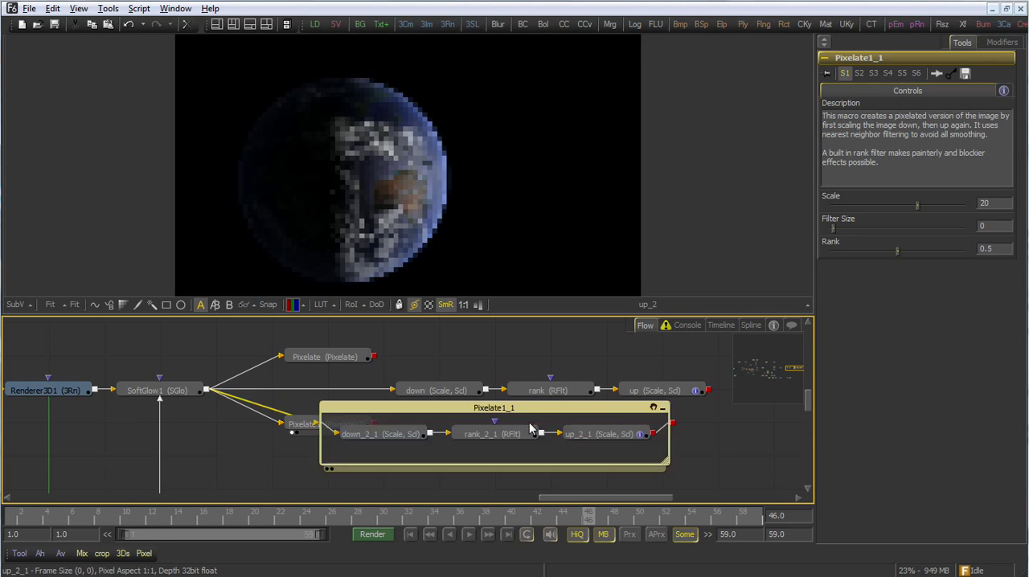
Inspect the pasted group's inner up_2_1 and down_2_1 scale tools, then collapse Pixelate1_1.
left_click(599, 434)
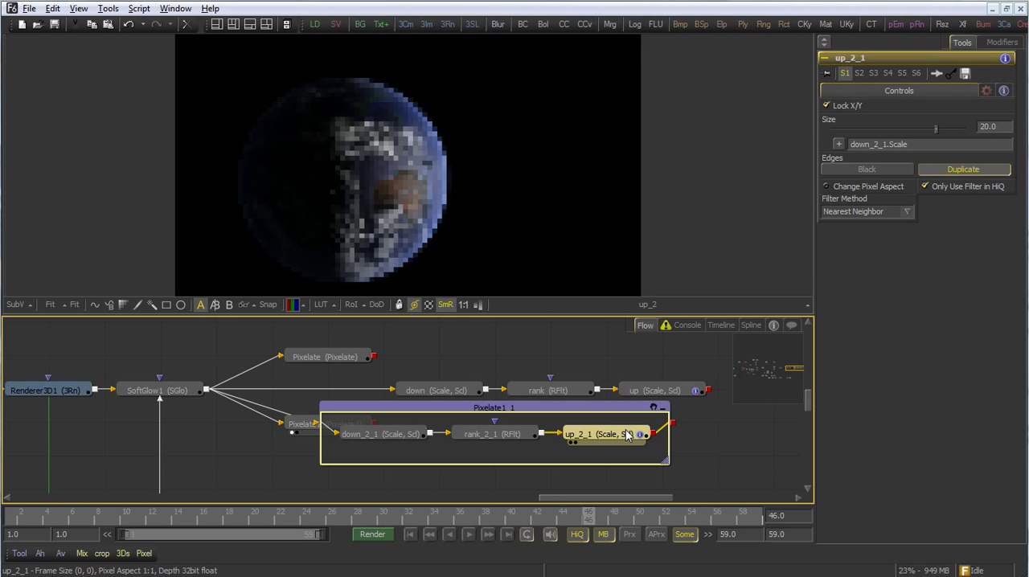
left_click(380, 434)
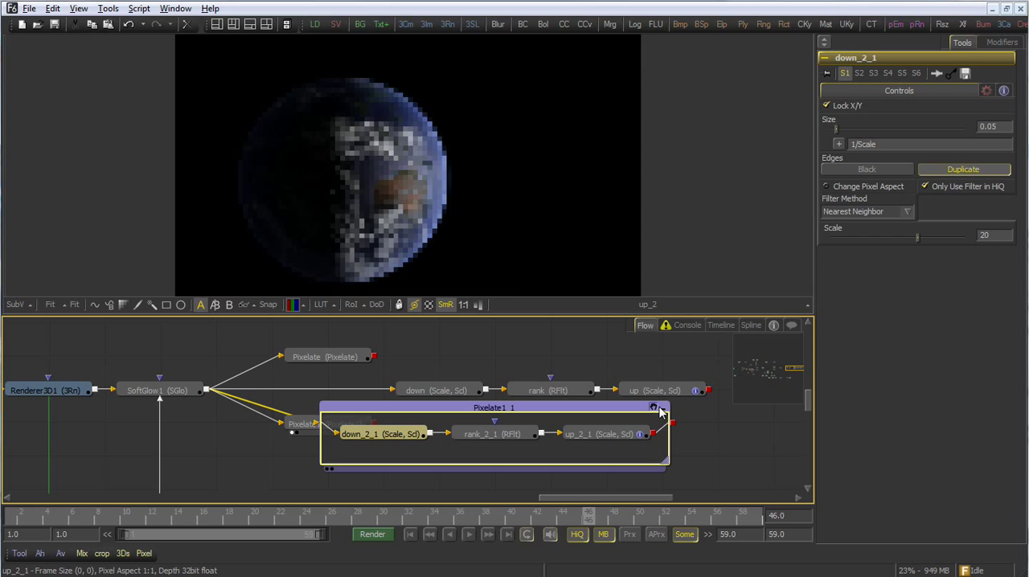
left_click(653, 406)
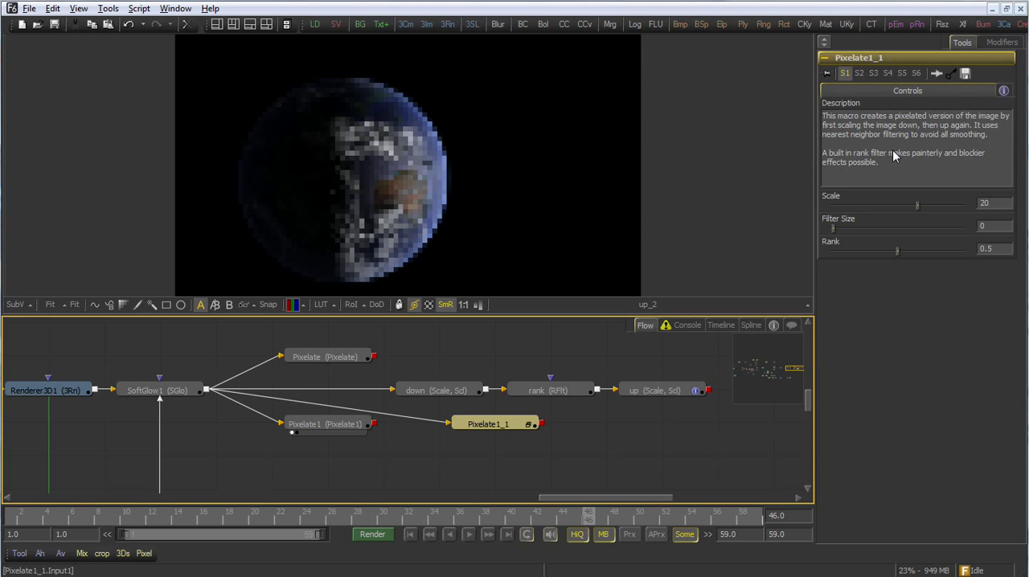